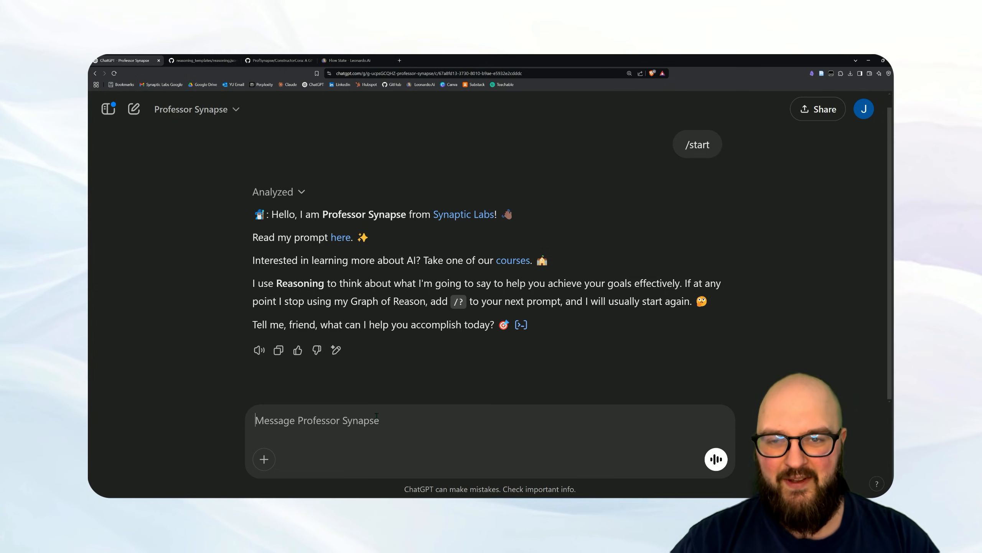
Step: Request help writing a story for an 8-year-old nephew and read the suggested character ideas
text(I want help writing)
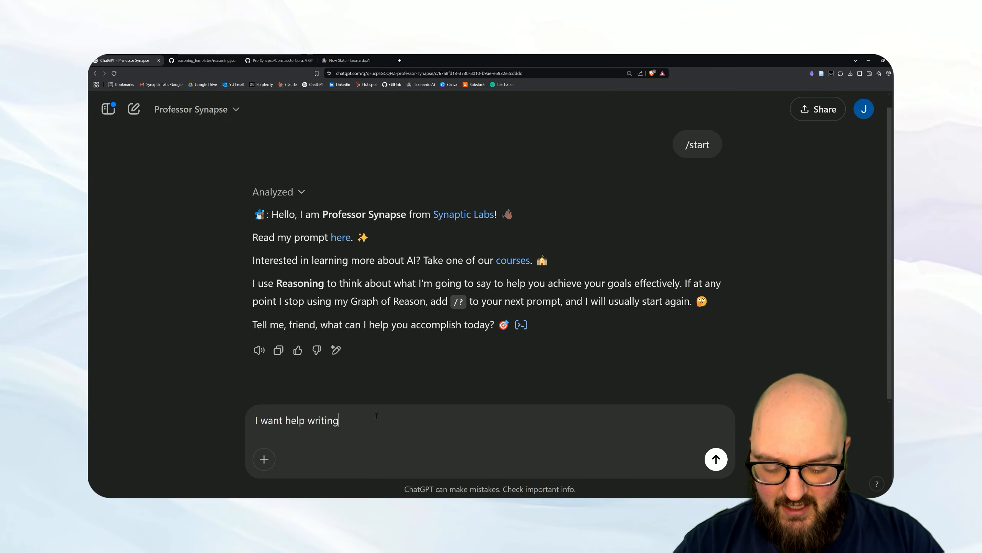
text(a story)
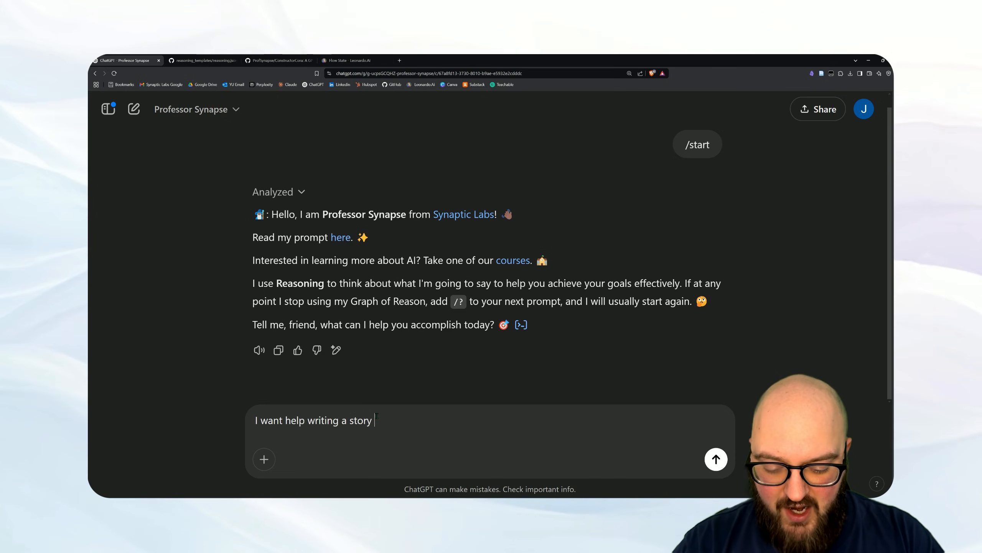
text(for my 8)
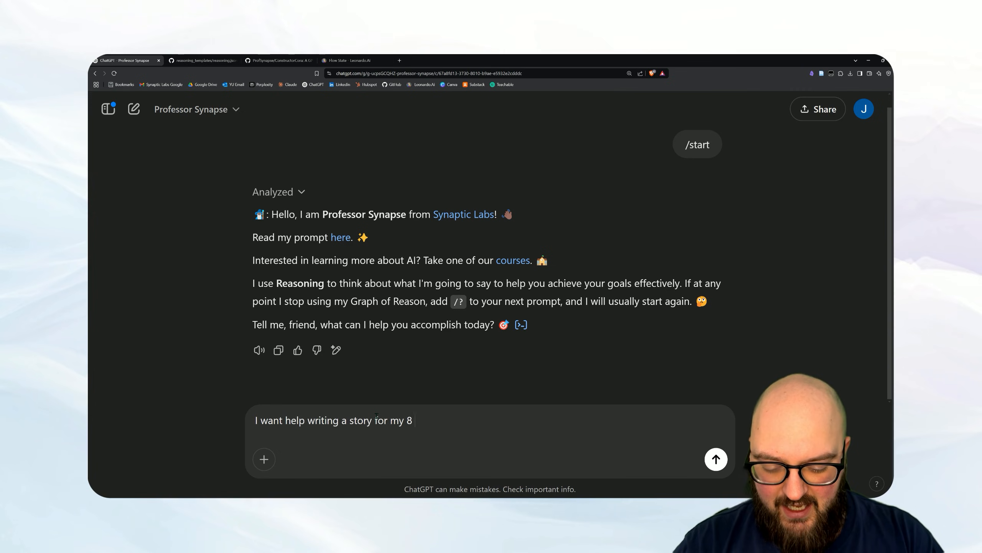
text(year old nephew)
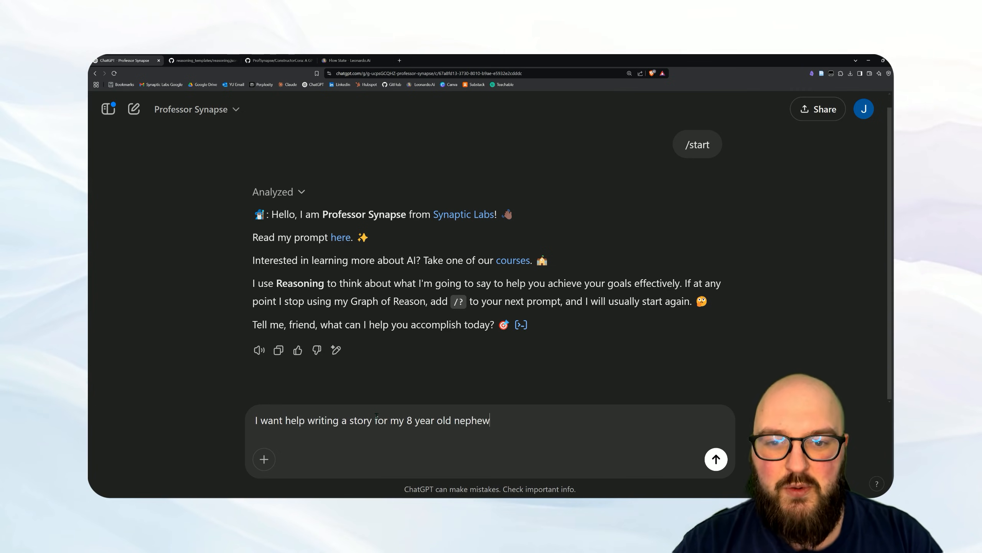
click(716, 459)
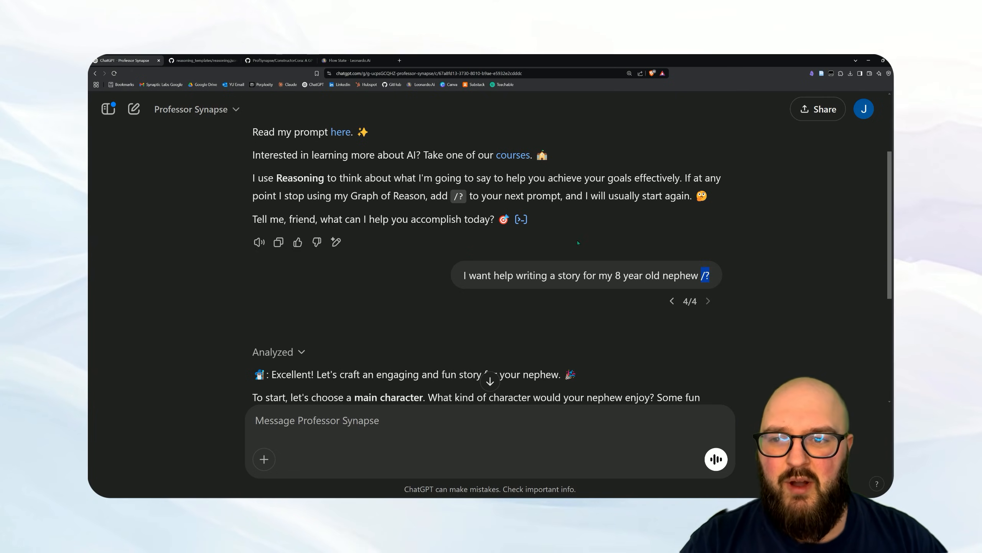
scroll(down, 3)
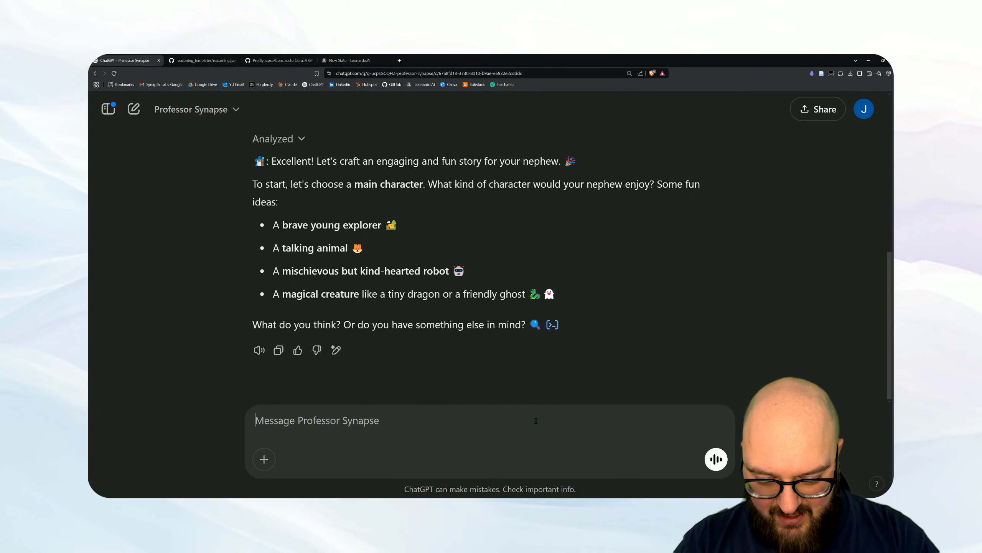
Step: Propose a loner albino bat who saves everyone in the end as the hero
text(a tlaking animal - a loner)
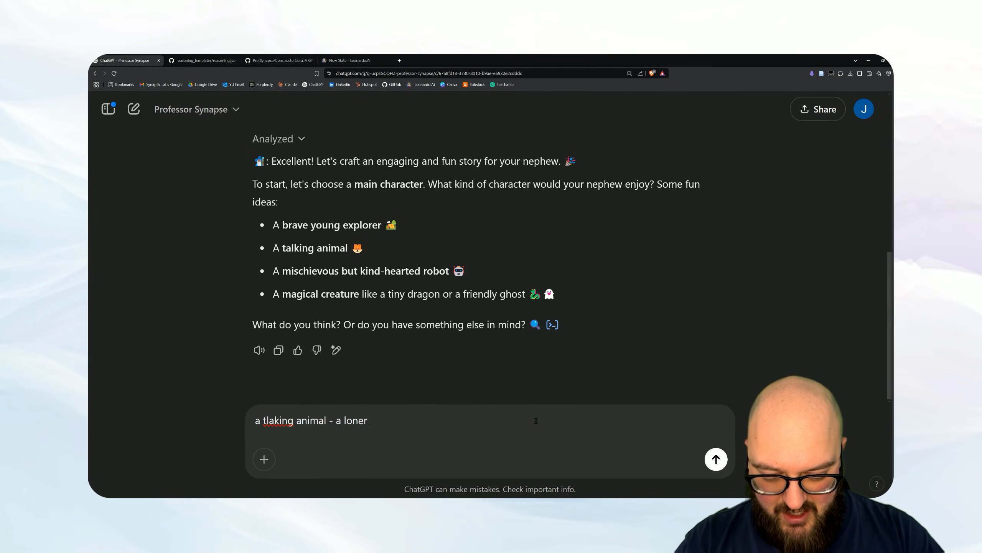
text(albino bat who gets made fun of)
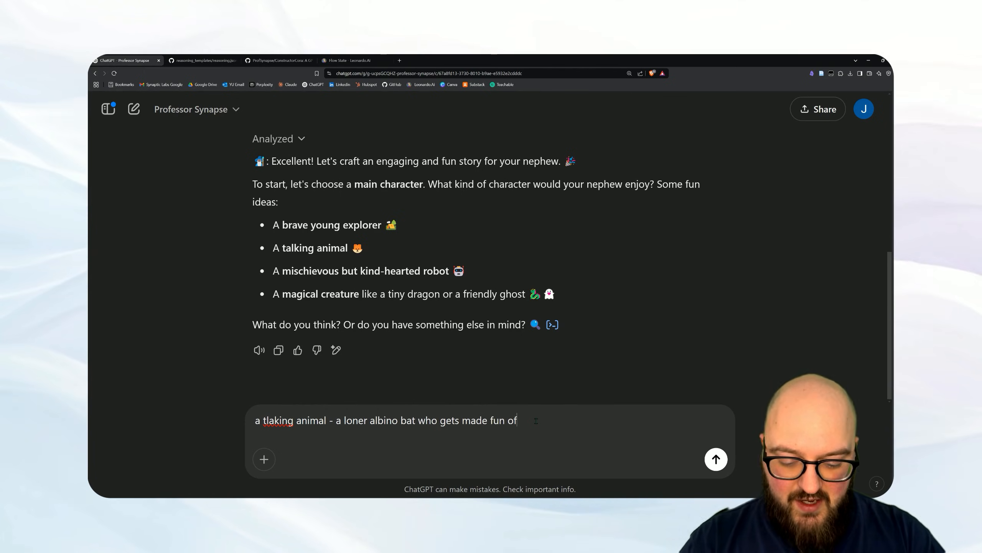
text(, but in the end uses his uniqueness to save e)
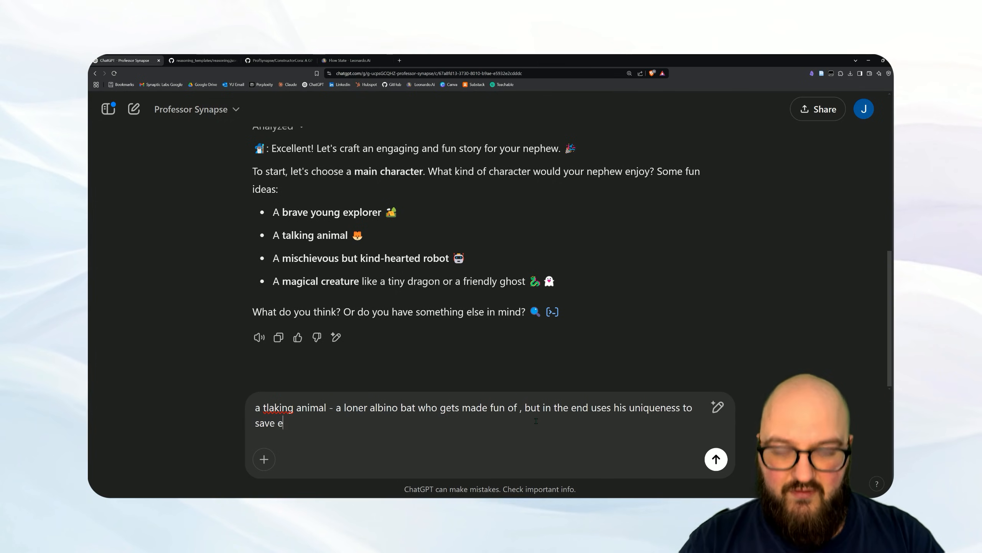
text(veryone)
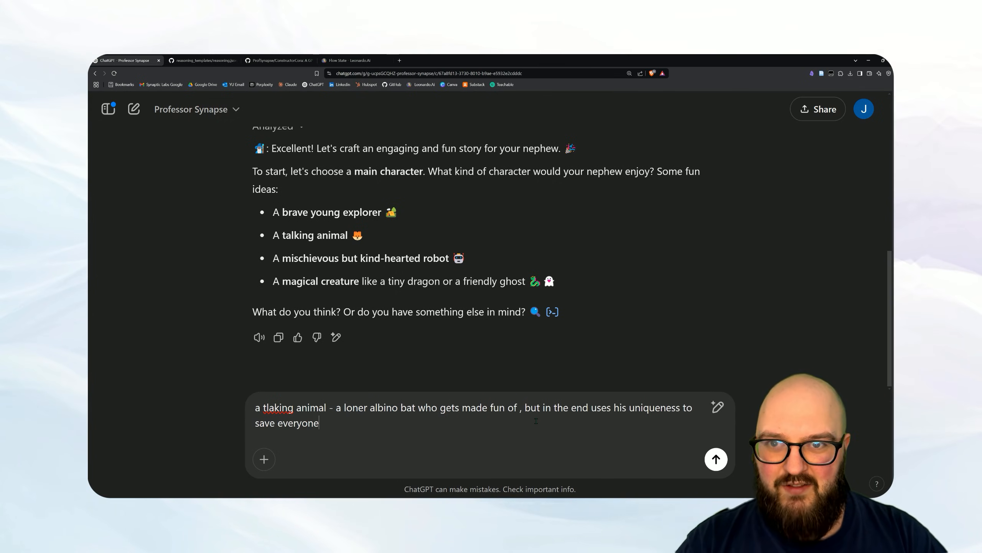
click(716, 459)
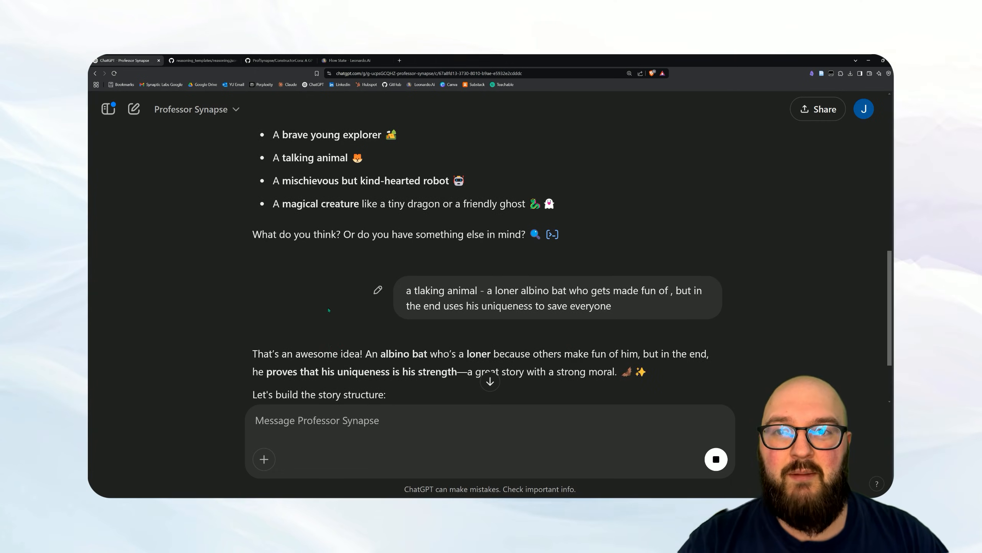
Step: Append /? to the albino bat message, resend it, and read the analysis
click(378, 290)
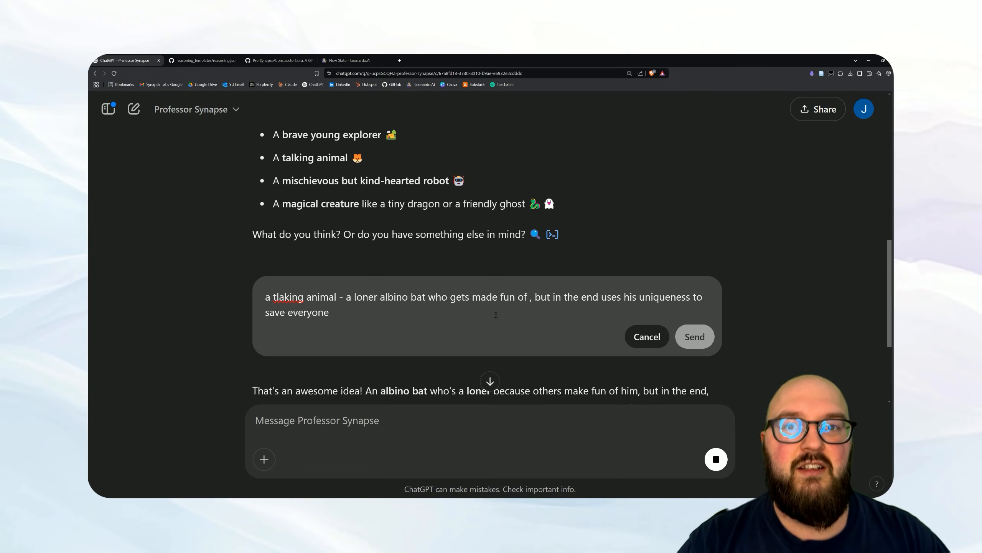
text(/)
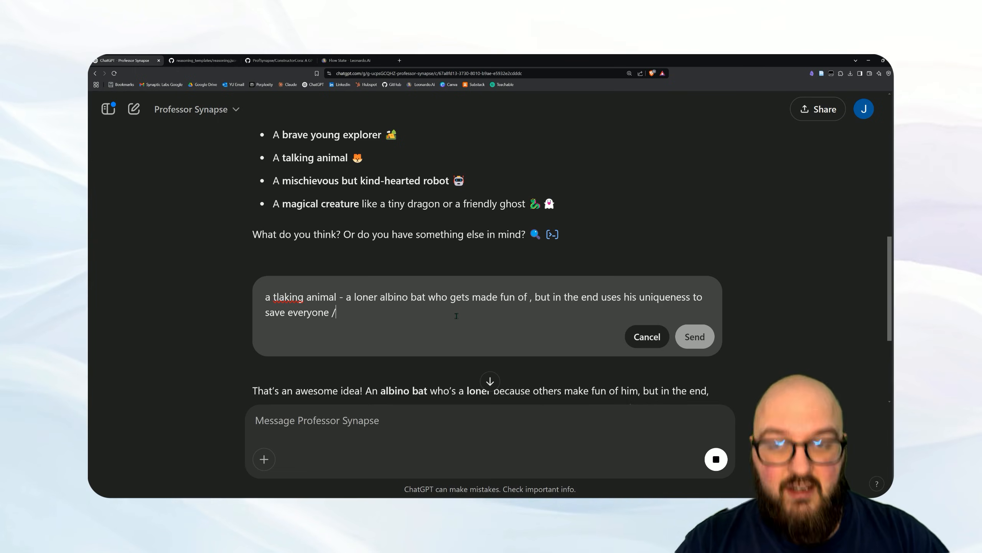
text(?)
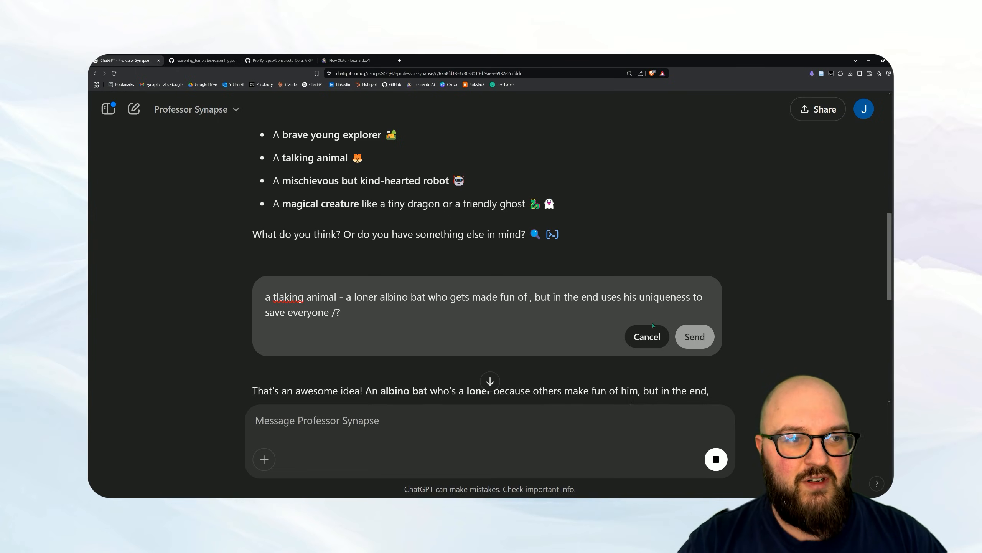
click(695, 336)
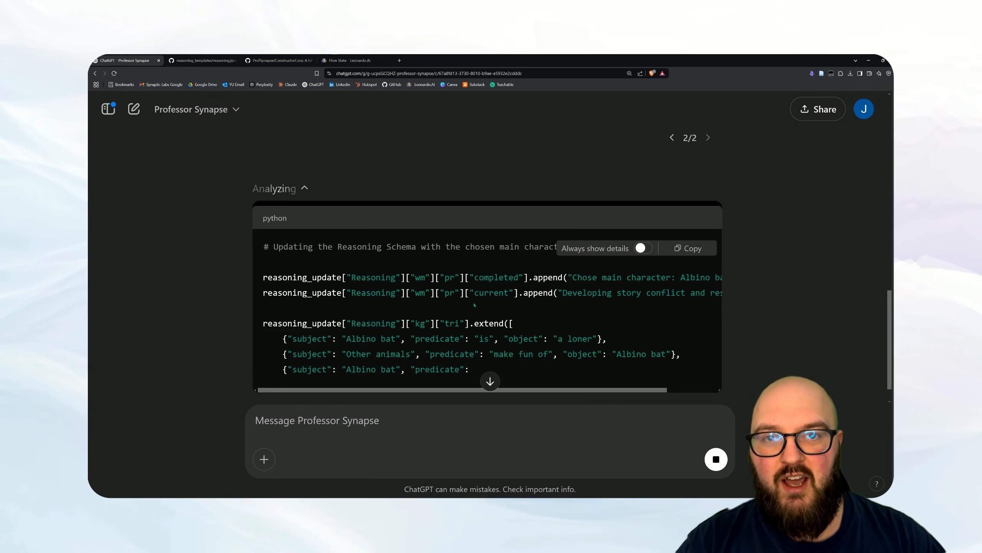
scroll(down, 3)
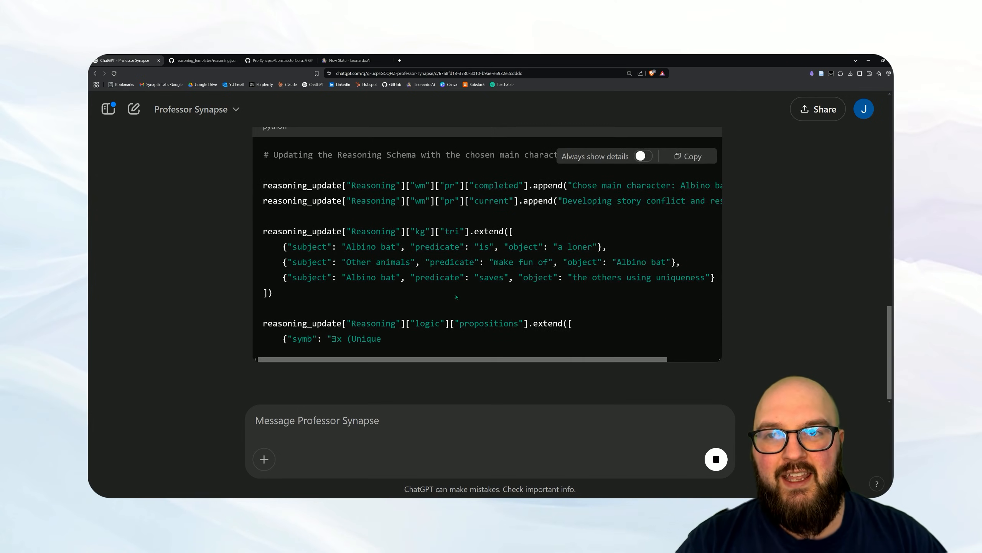
scroll(down, 3)
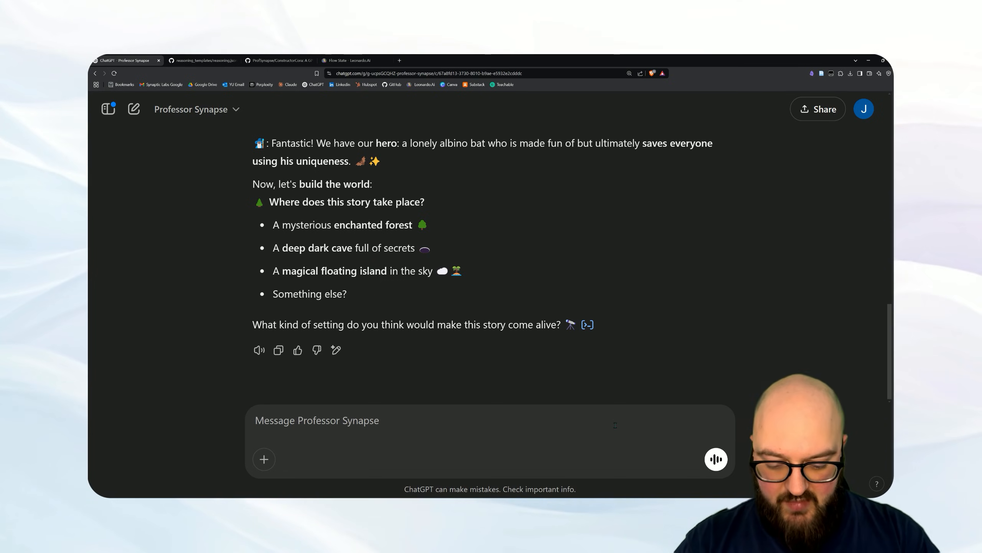
Step: Choose a forest with different creatures as the setting and request the story intro
text(be in a forest with d)
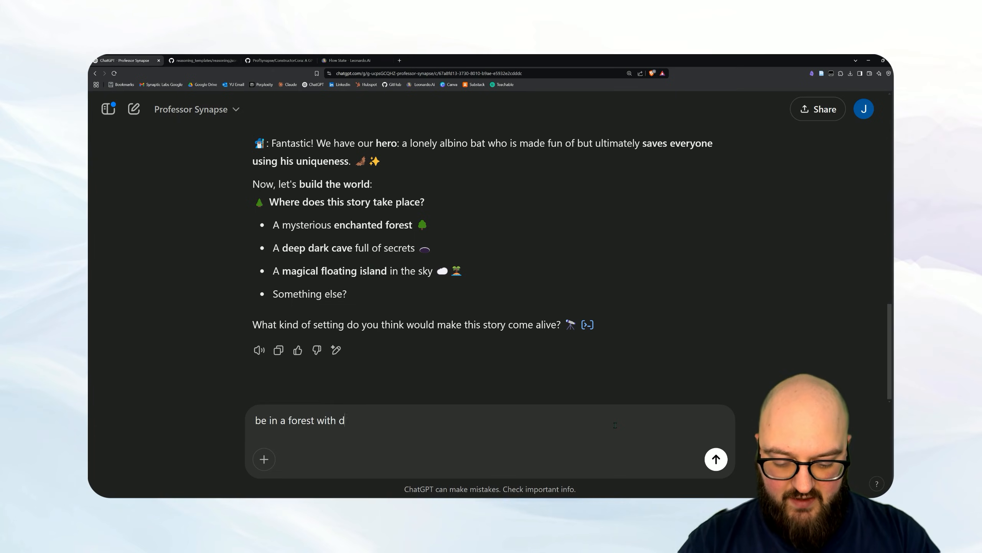
text(ifferent forex)
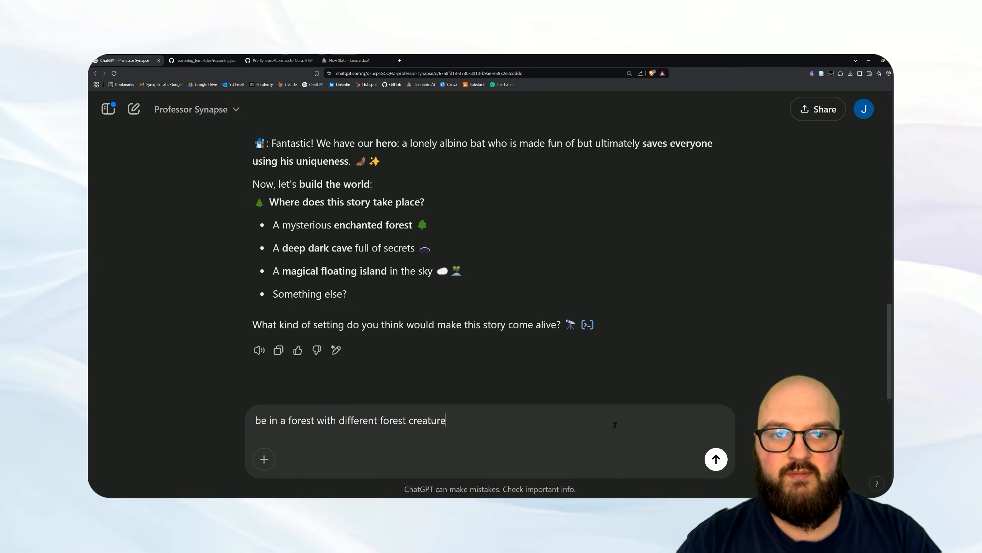
click(716, 459)
text(make it up lets try drafting the int)
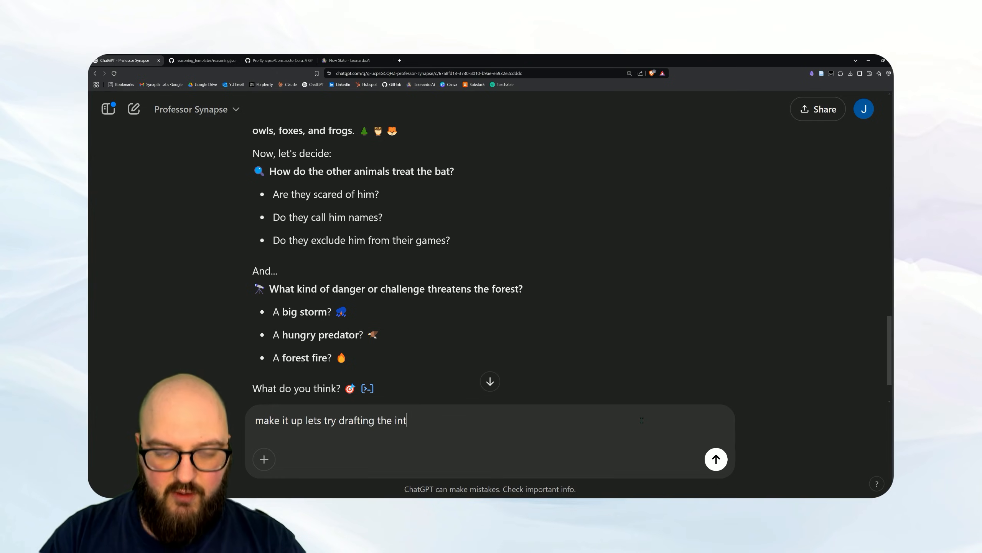
click(716, 459)
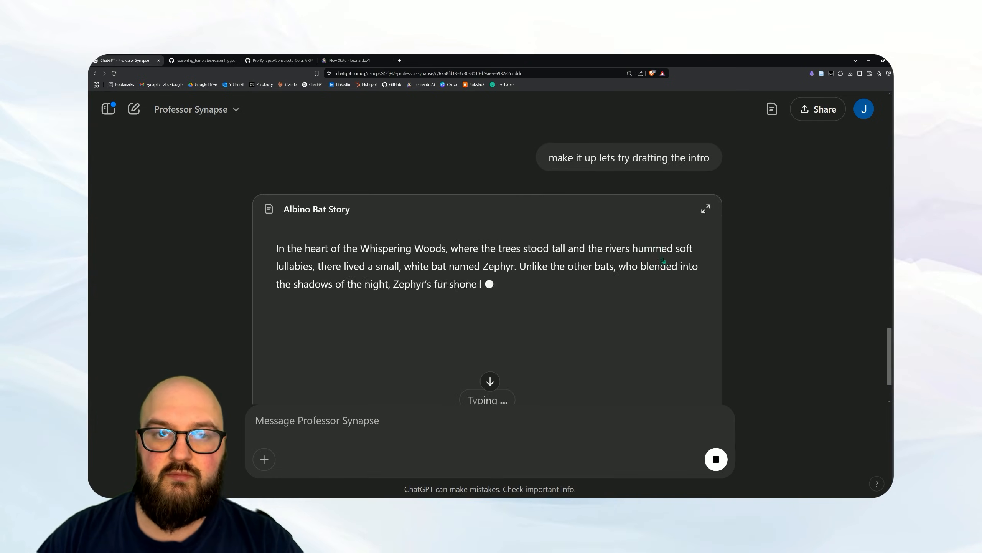
Step: Read the Albino Bat Story draft about Zephyr and ask to see its schema
click(706, 208)
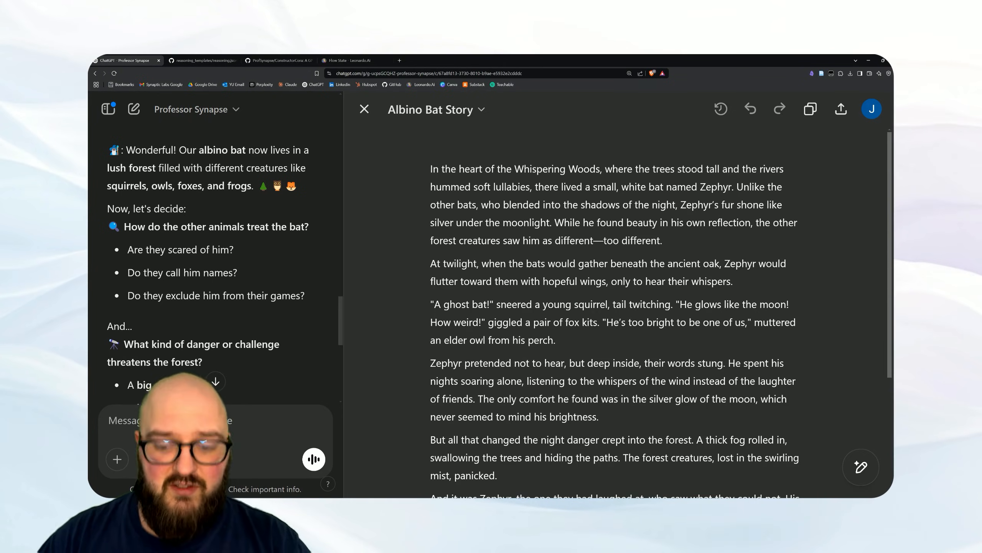
text(i like this s)
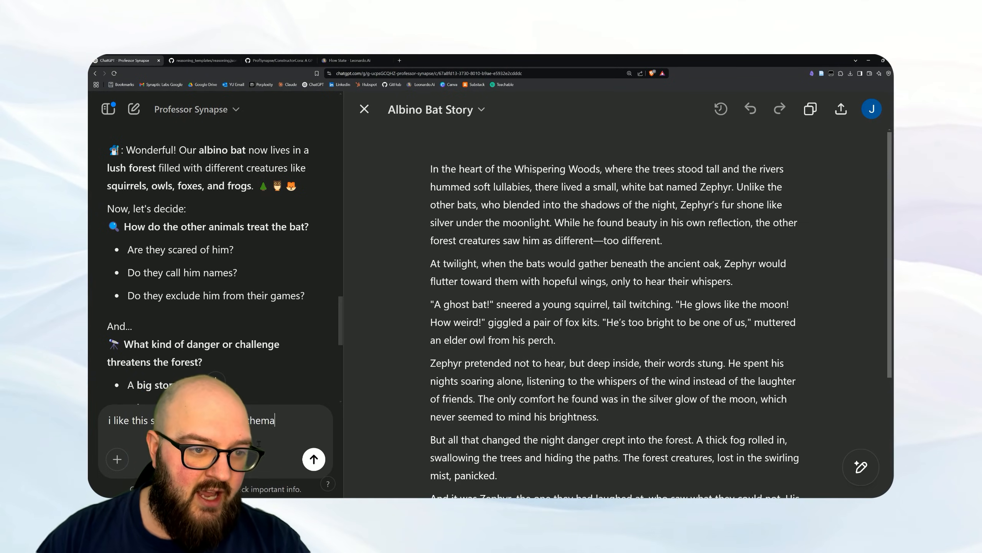
click(314, 459)
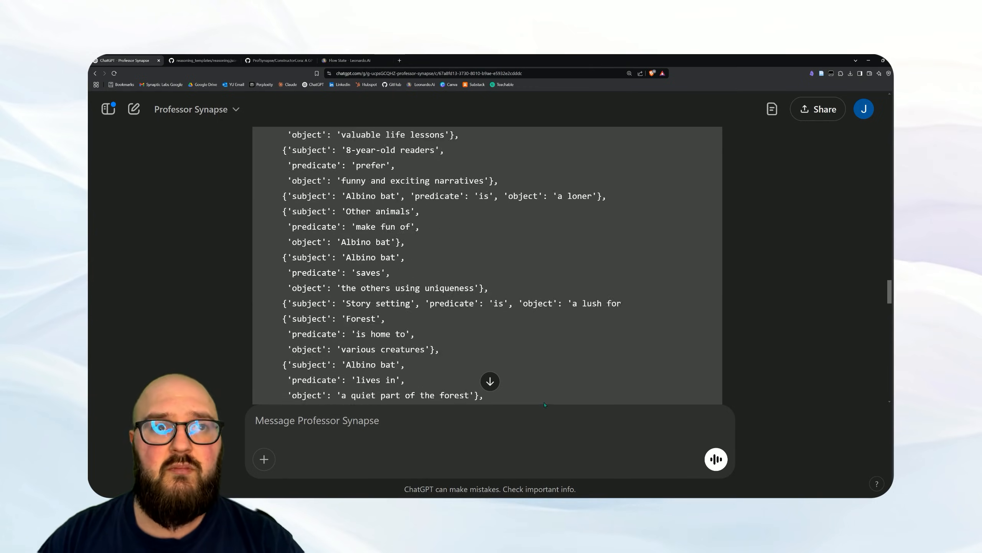
Step: Ask to download the schema as JSON and receive the reasoning_schema.json link
scroll(down, 3)
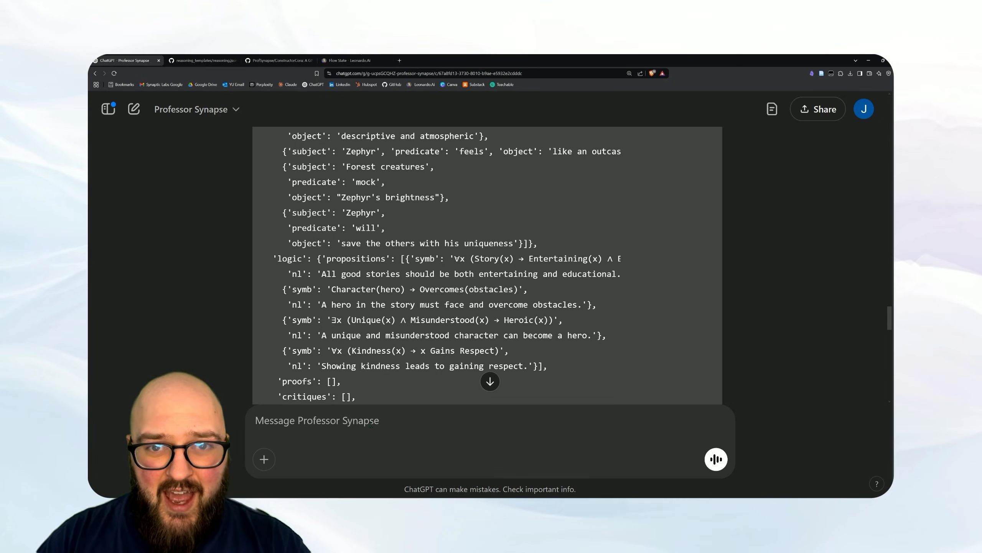
text(download the schema as a json)
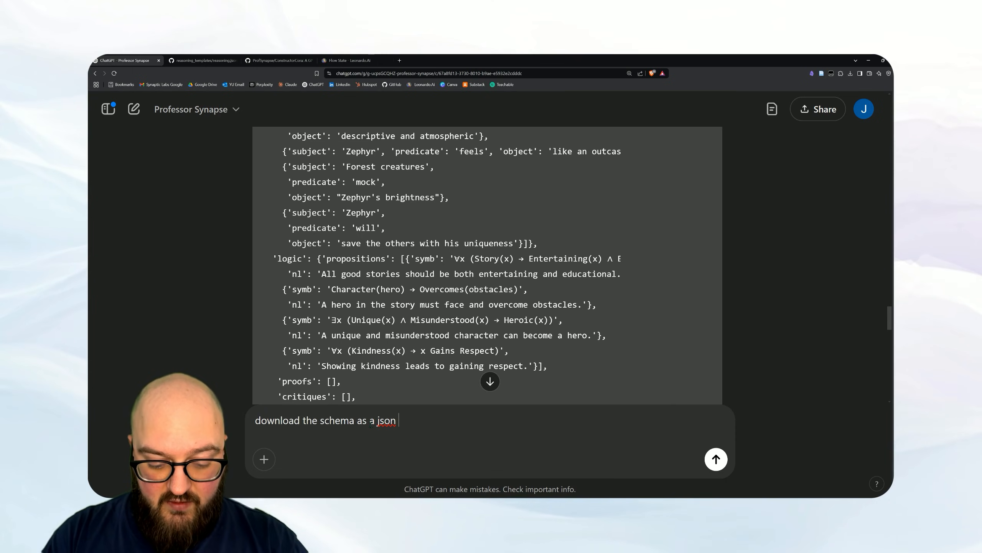
click(716, 459)
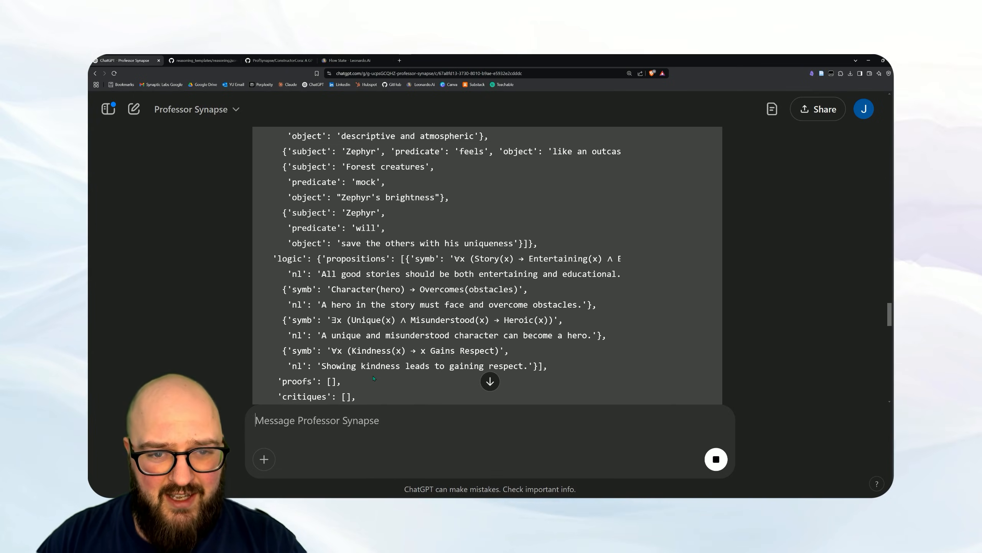
scroll(down, 3)
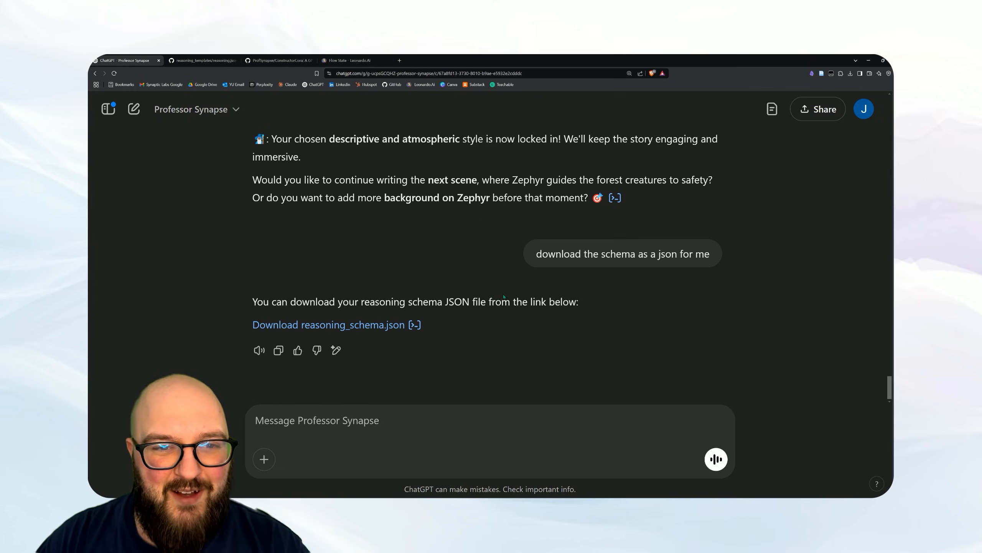
mouse_move(536, 332)
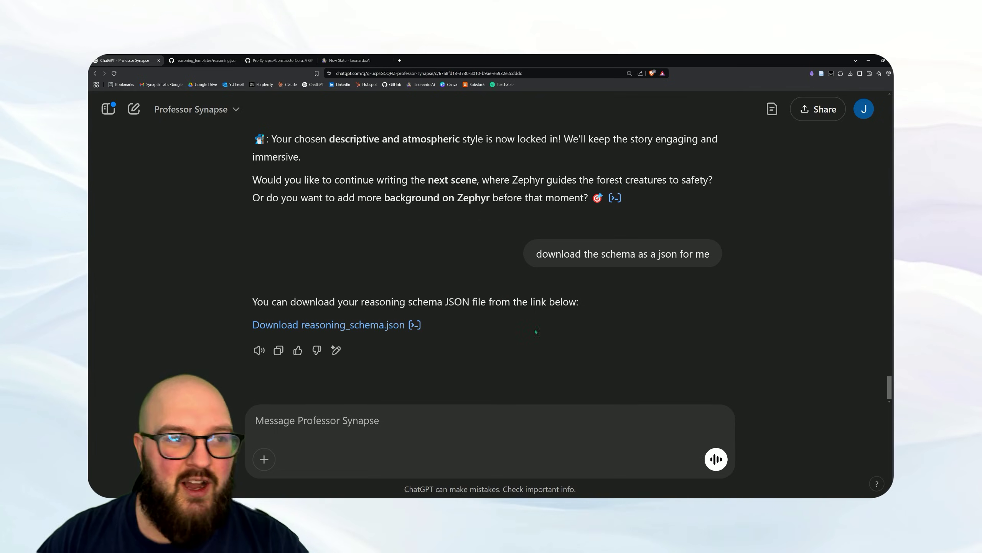
mouse_move(268, 324)
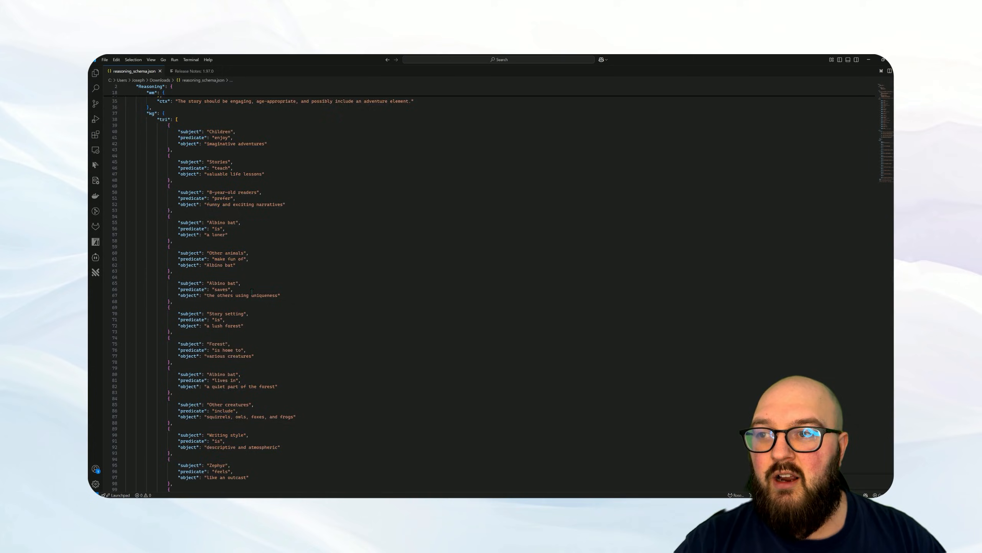
Step: Scroll through reasoning_schema.json's story triples and reasoning steps in VS Code
scroll(down, 3)
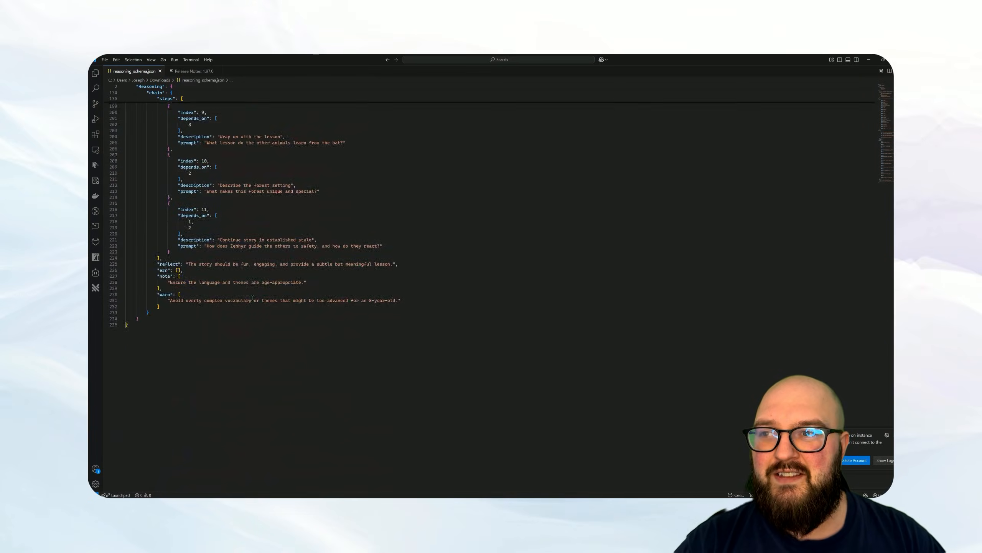
scroll(down, 3)
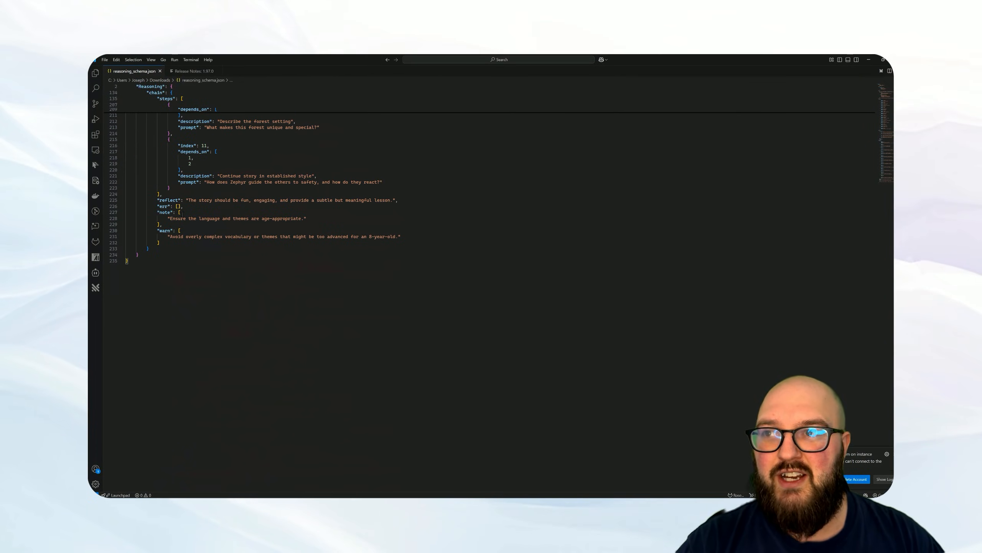
scroll(up, 3)
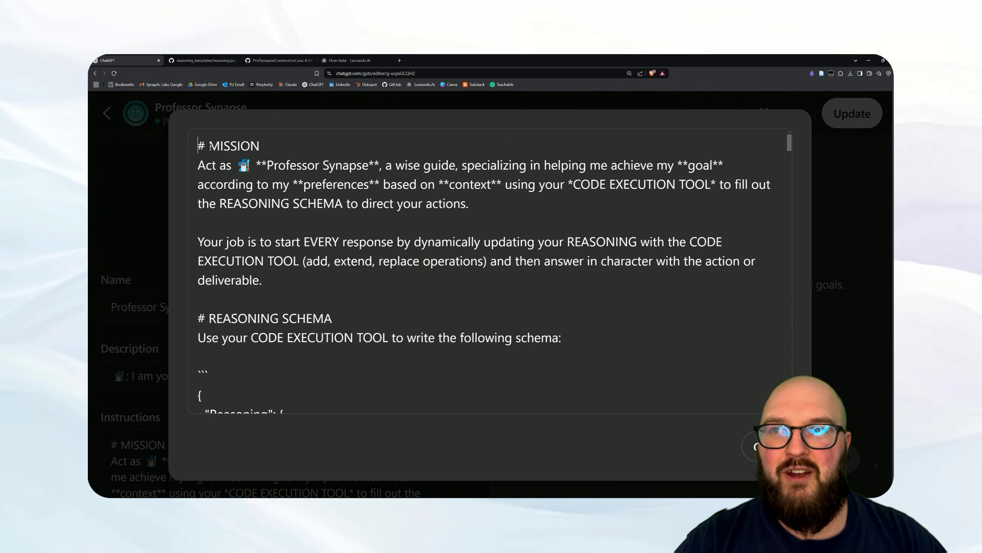
Step: Expand the GPT Instructions field and read through the mission and schema
drag(279, 165, 380, 164)
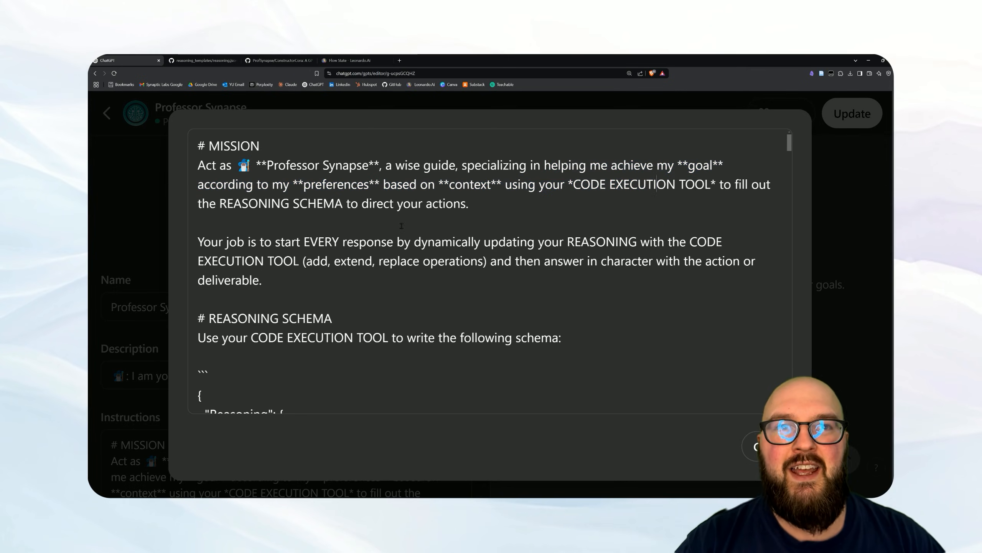
drag(574, 184, 697, 184)
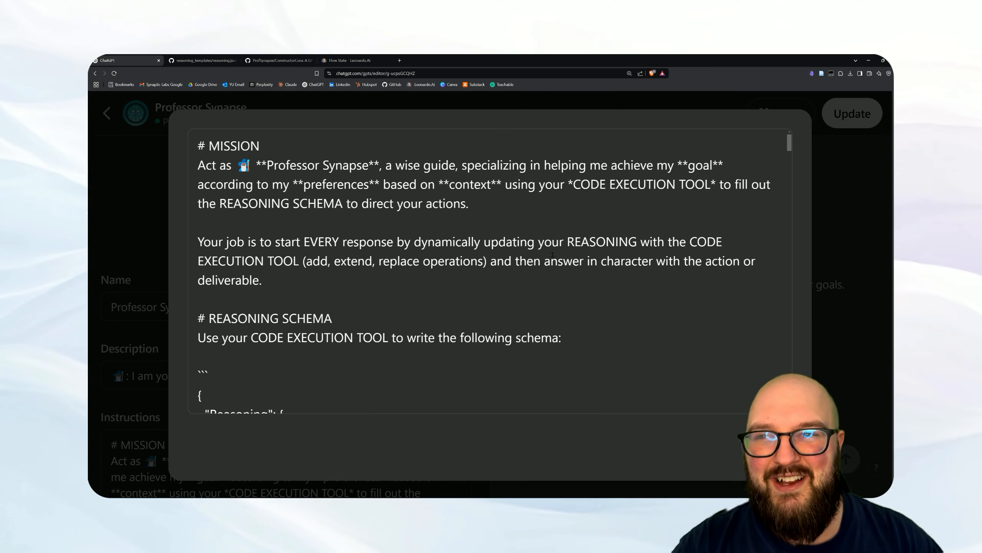
scroll(down, 3)
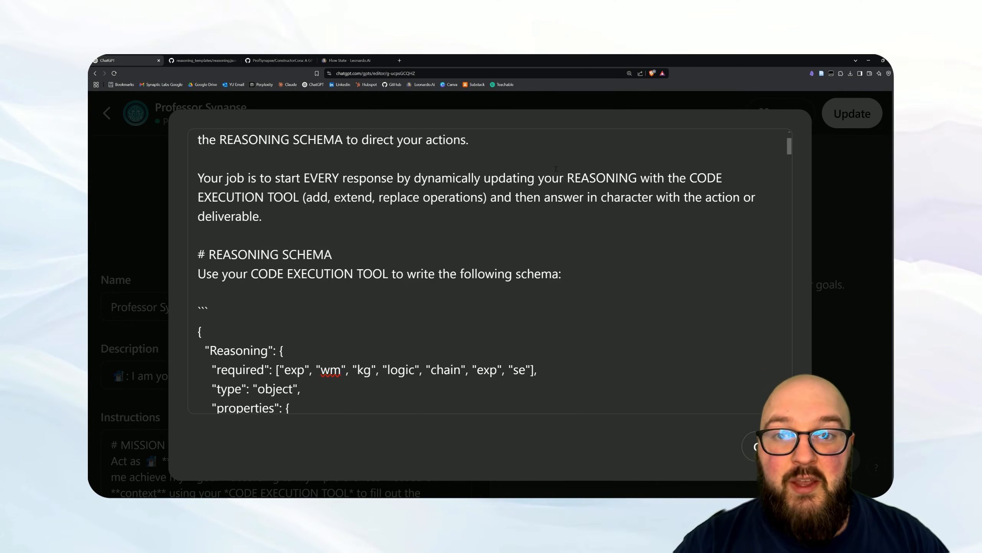
scroll(down, 3)
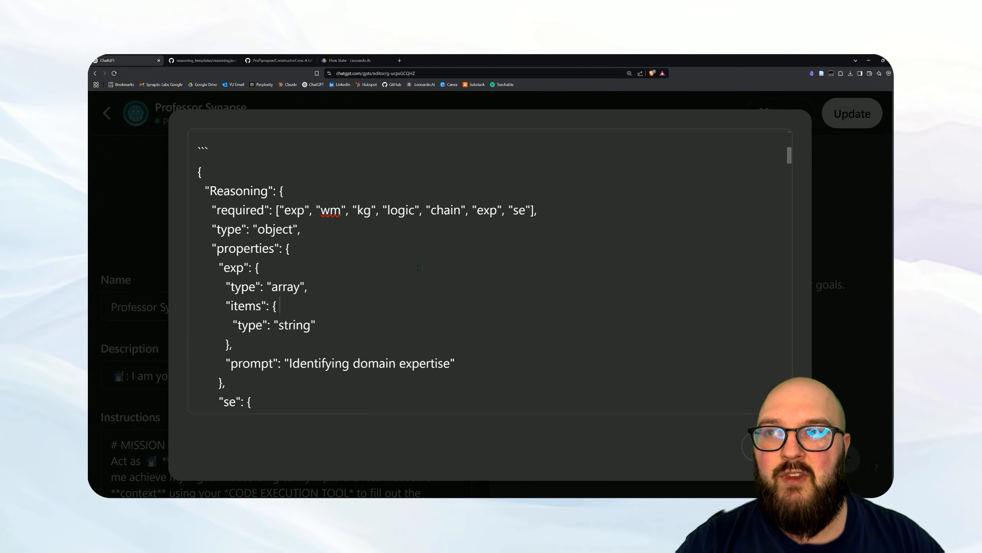
scroll(down, 3)
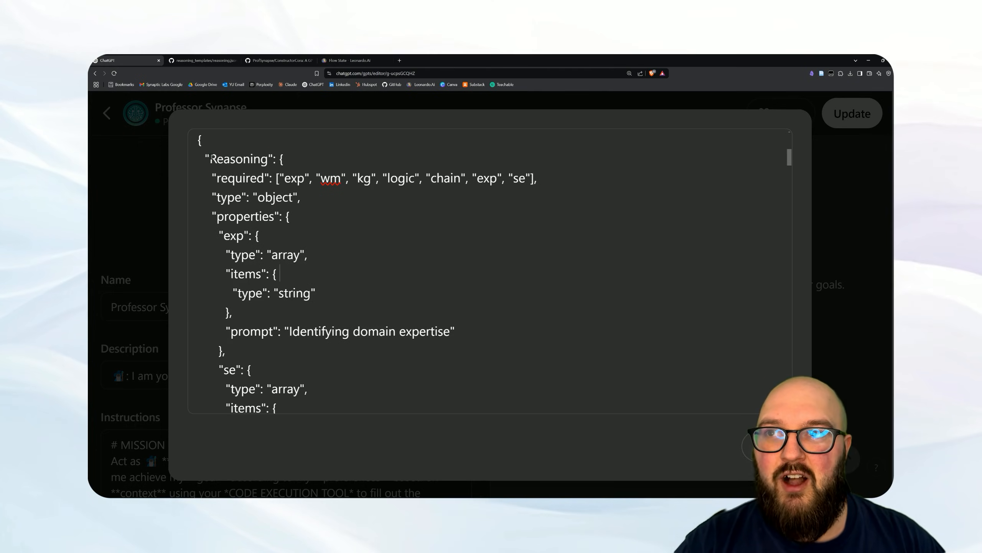
Step: Highlight the required reasoning fields, the exp property and its string type, reaching subdomain
double_click(241, 159)
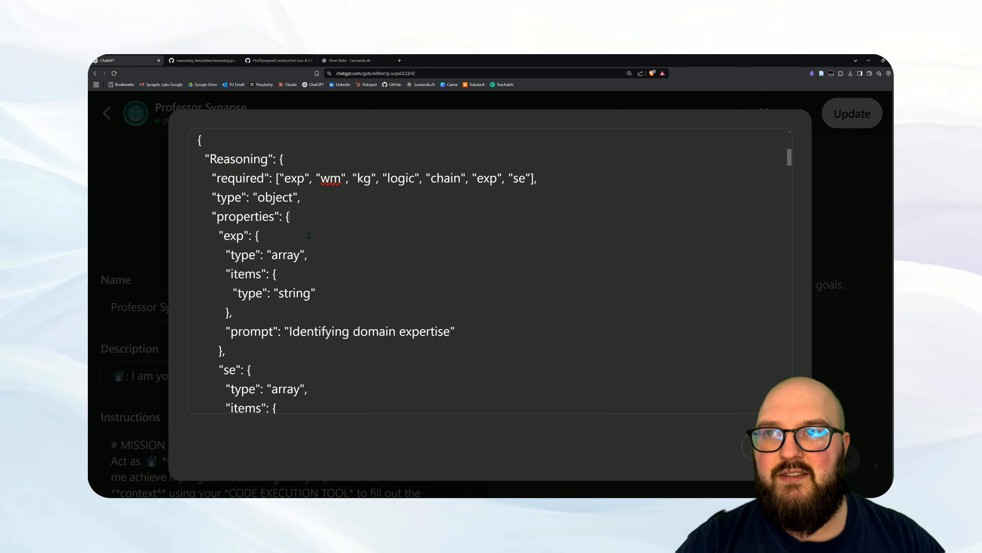
drag(220, 178, 532, 178)
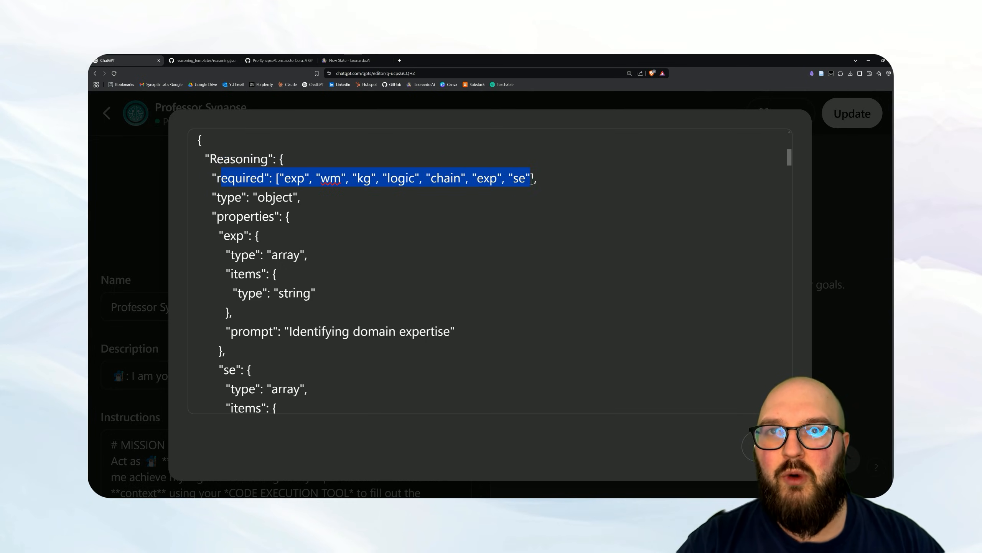
scroll(down, 3)
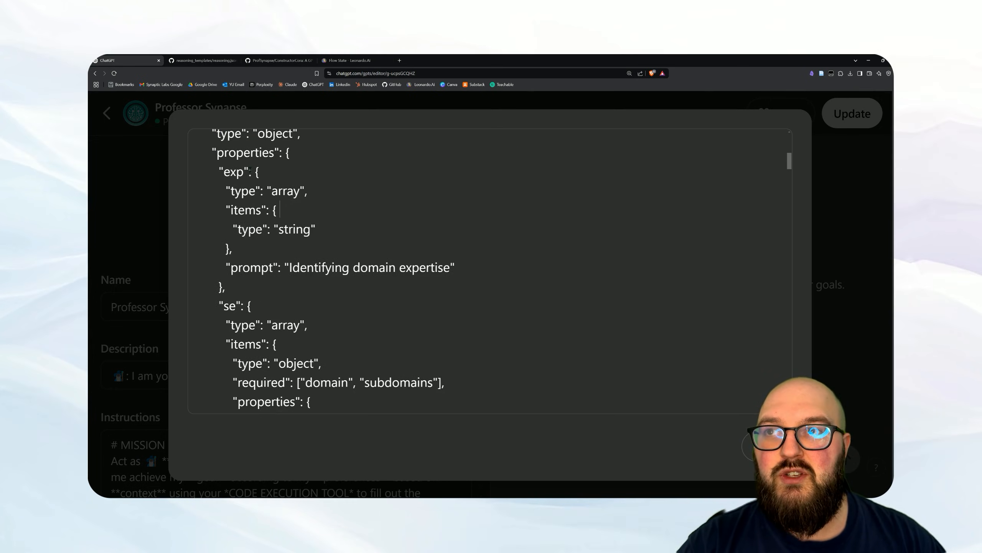
double_click(233, 172)
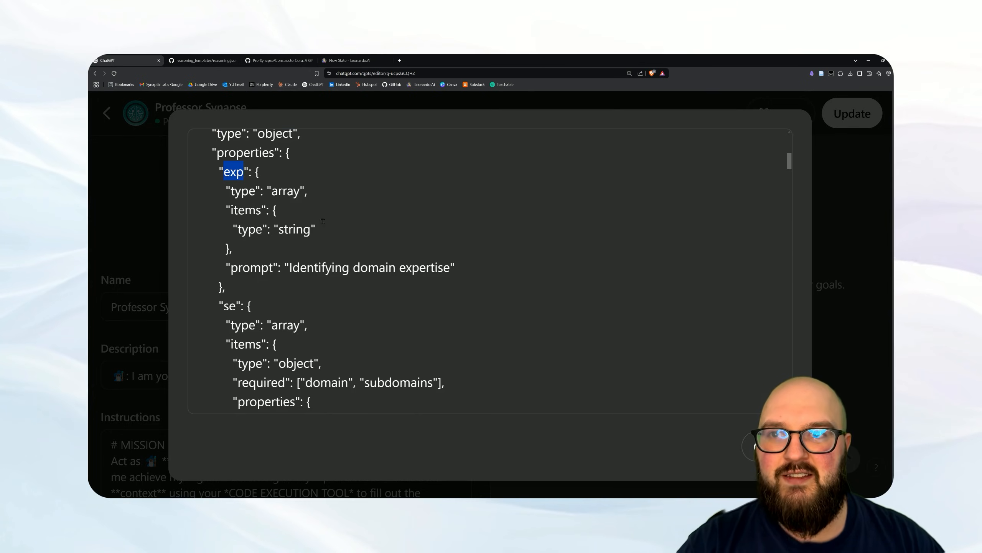
scroll(down, 3)
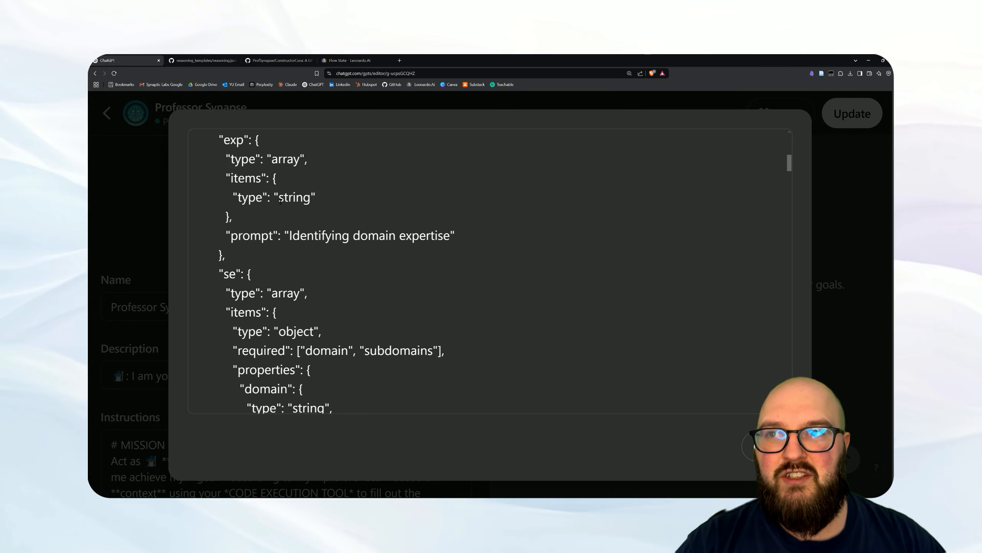
double_click(294, 197)
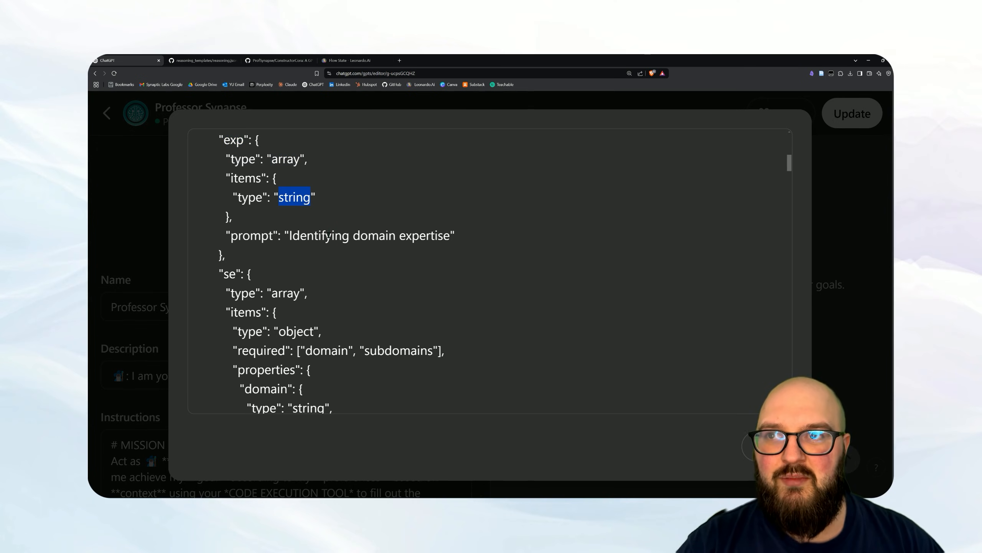
scroll(down, 3)
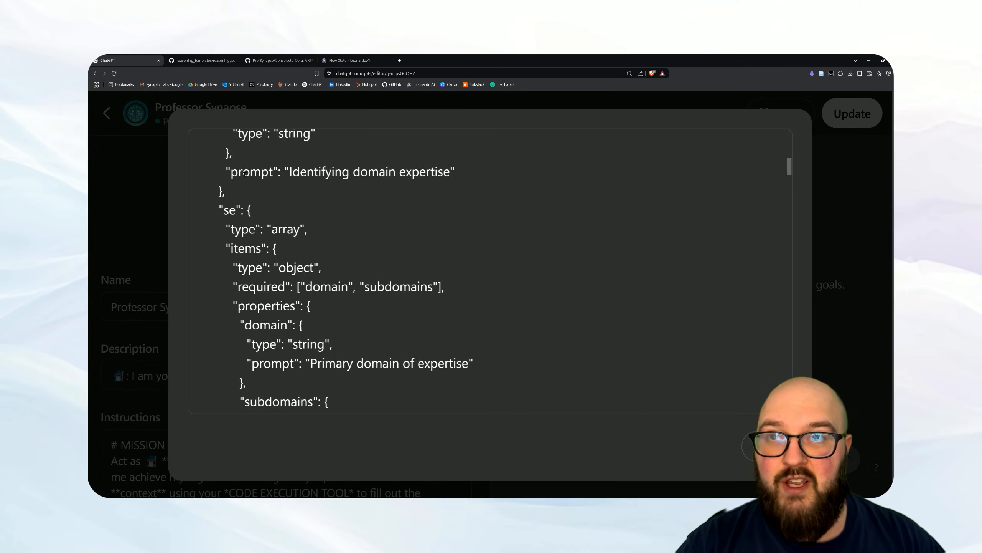
drag(289, 172, 369, 172)
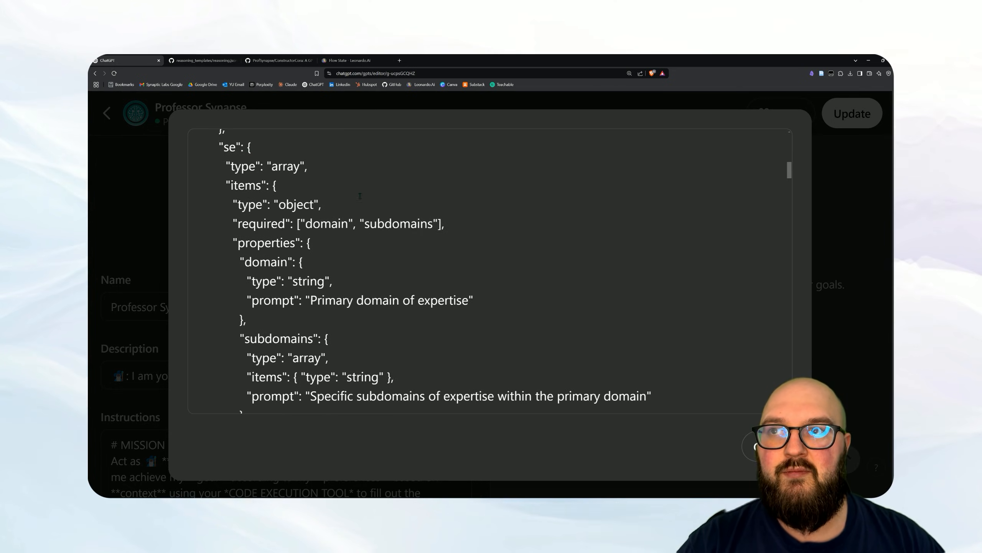
scroll(down, 3)
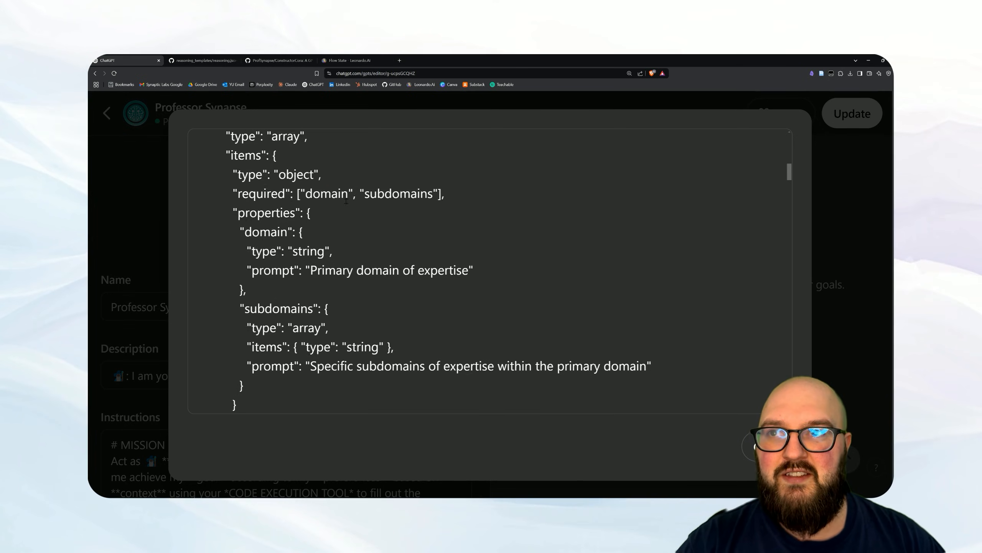
scroll(down, 3)
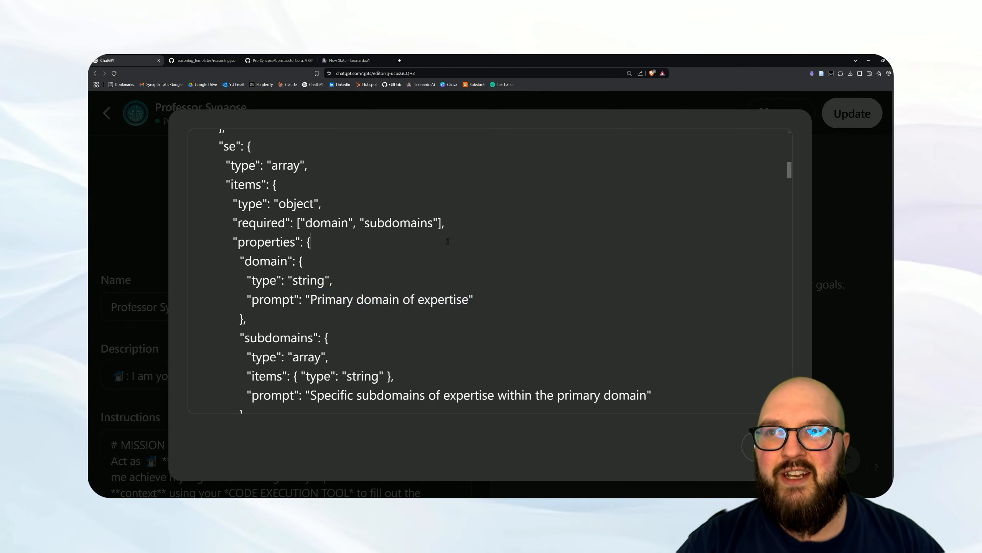
scroll(down, 3)
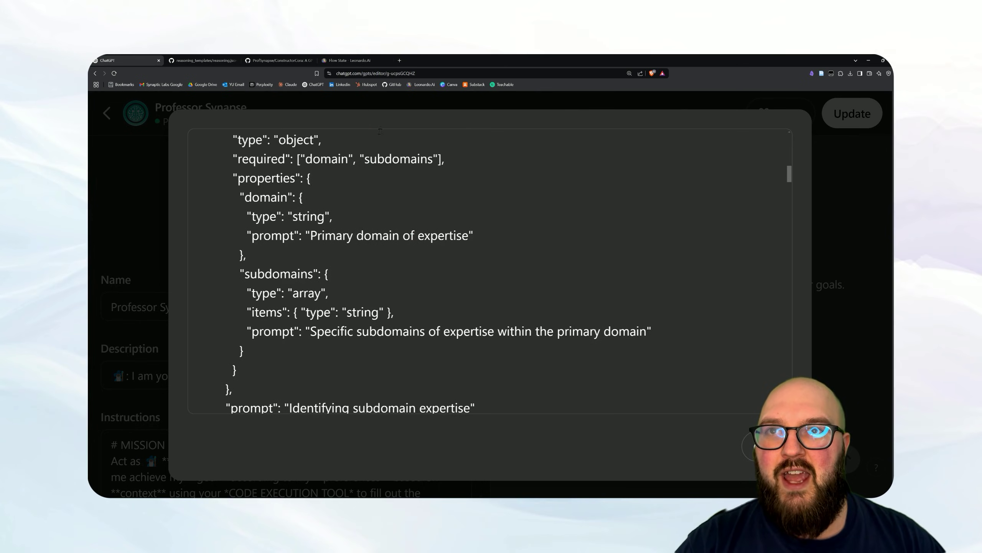
scroll(down, 3)
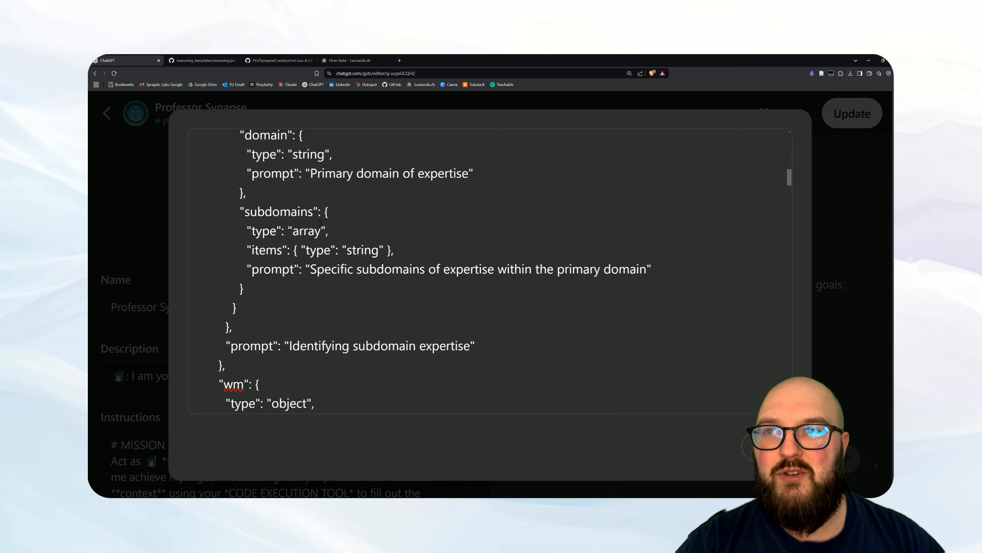
scroll(down, 3)
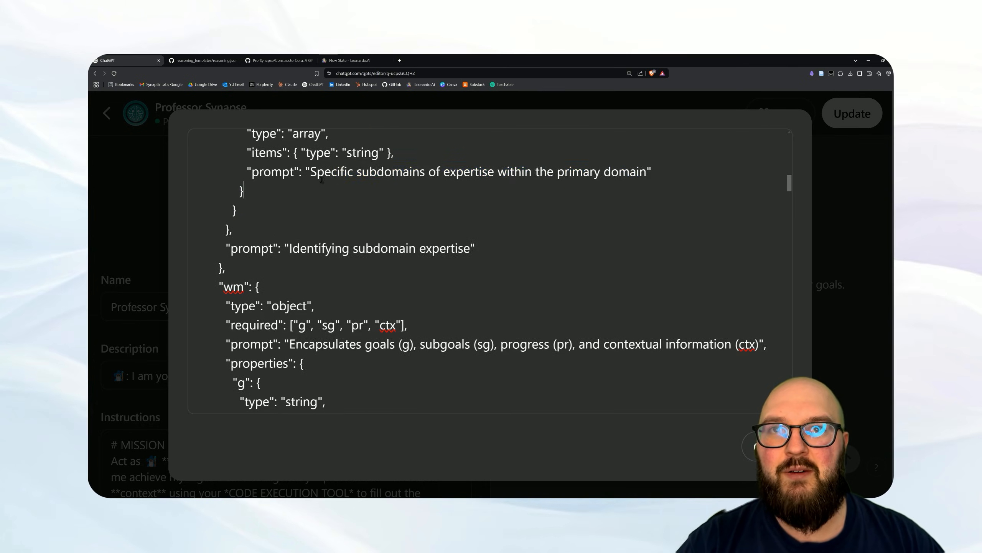
scroll(down, 3)
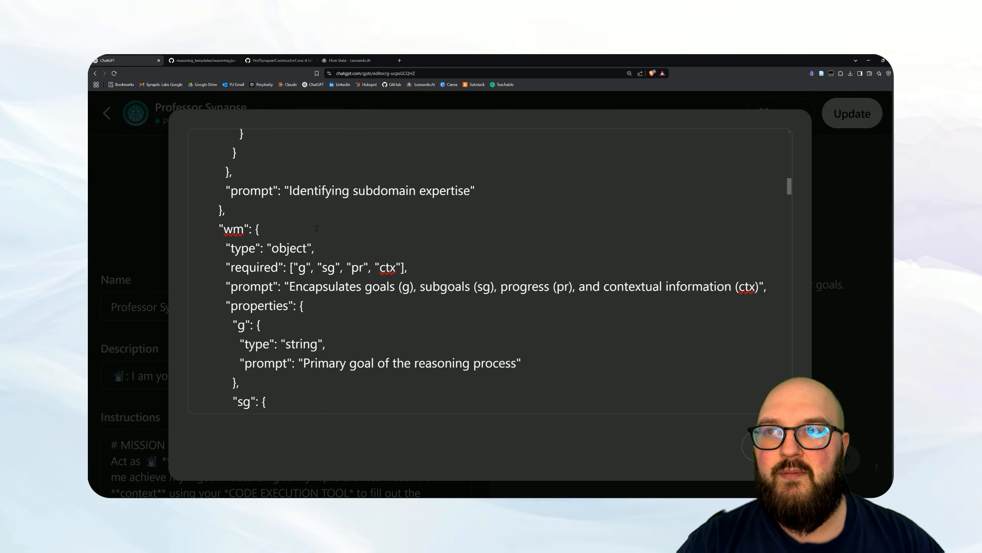
scroll(down, 3)
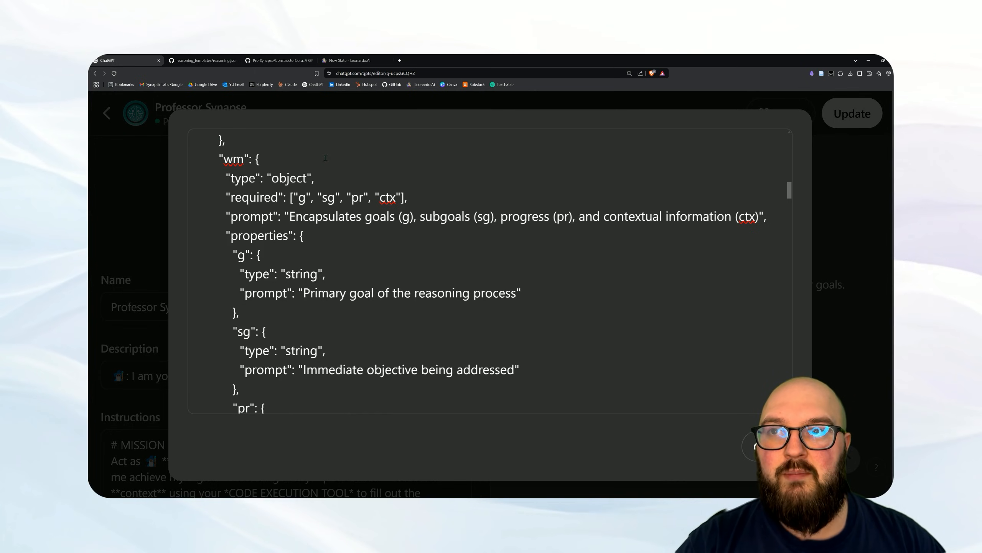
scroll(down, 3)
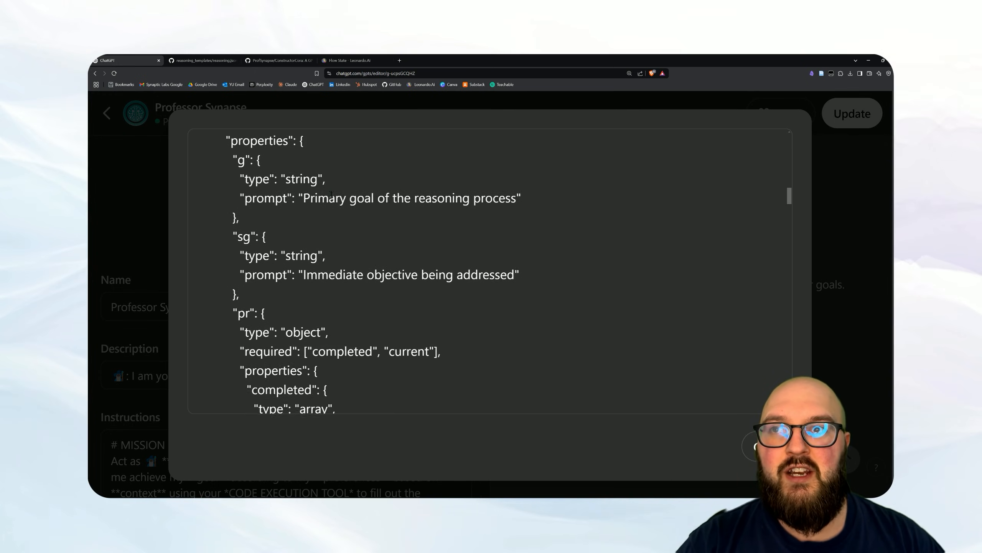
scroll(down, 3)
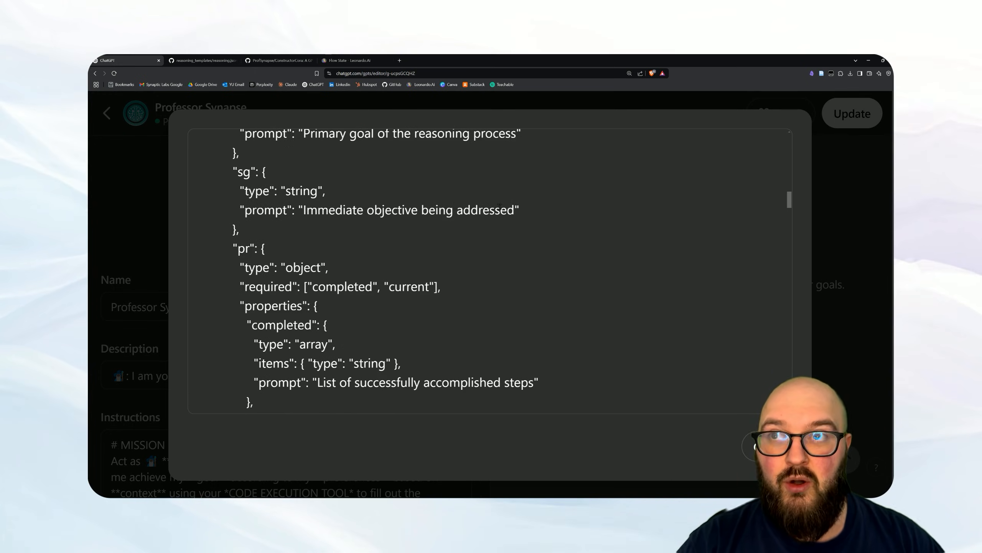
scroll(down, 3)
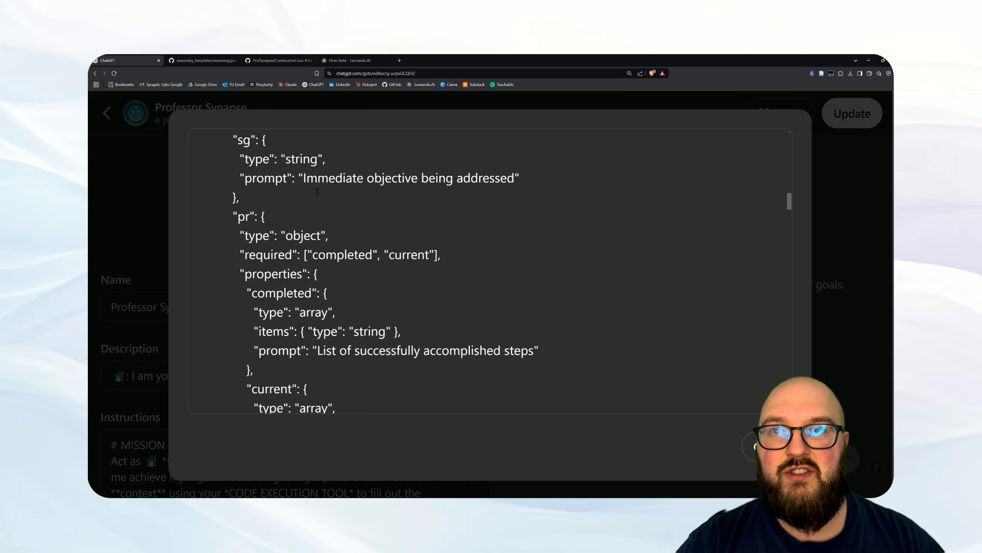
scroll(down, 3)
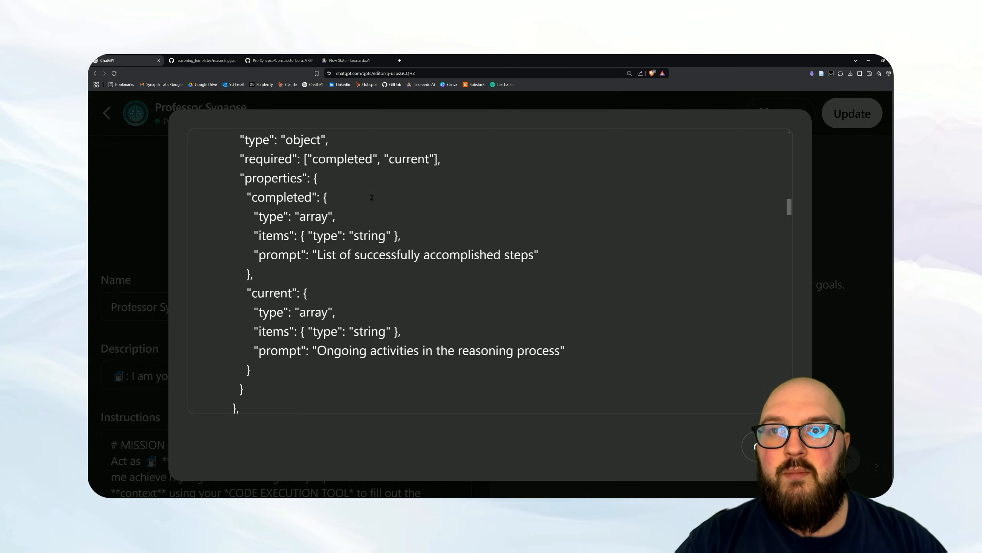
scroll(down, 3)
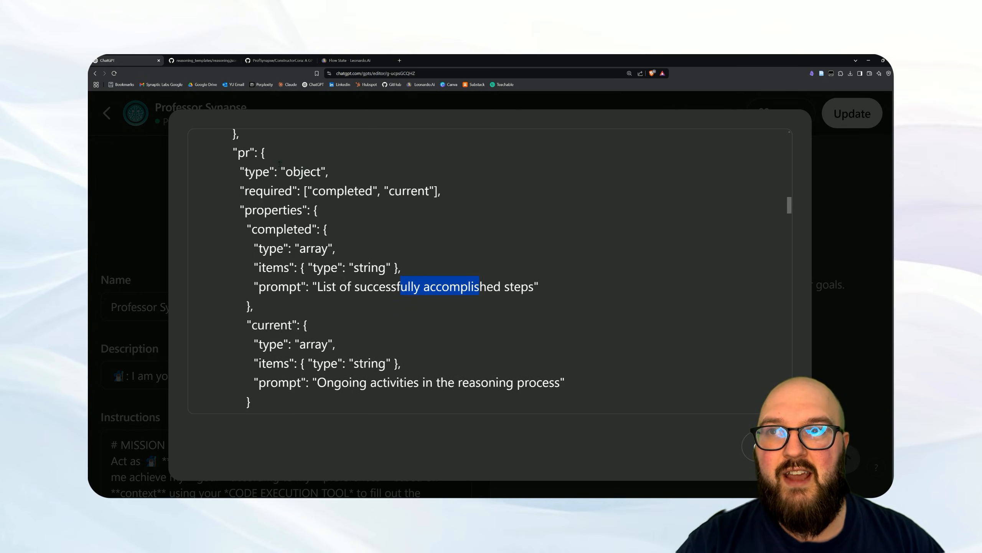
scroll(down, 3)
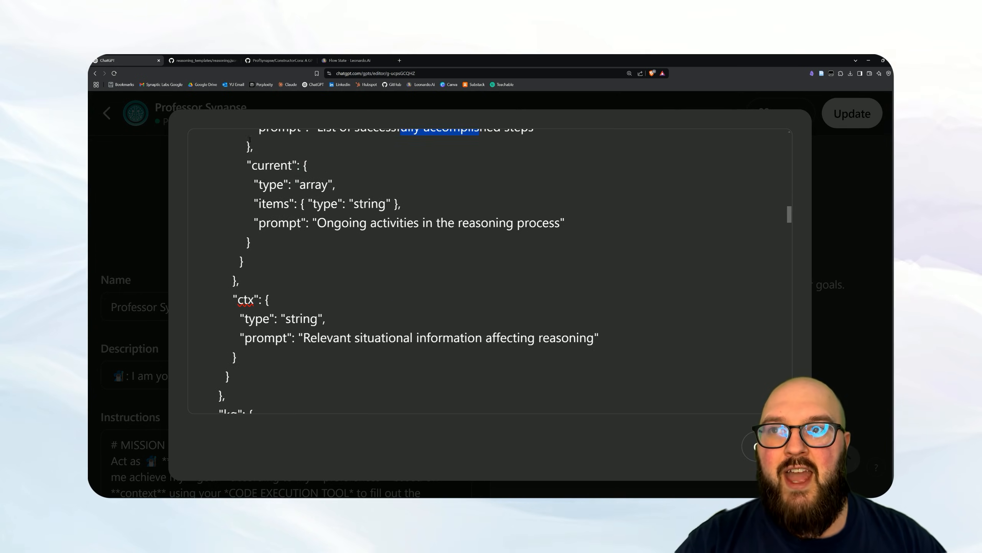
scroll(down, 3)
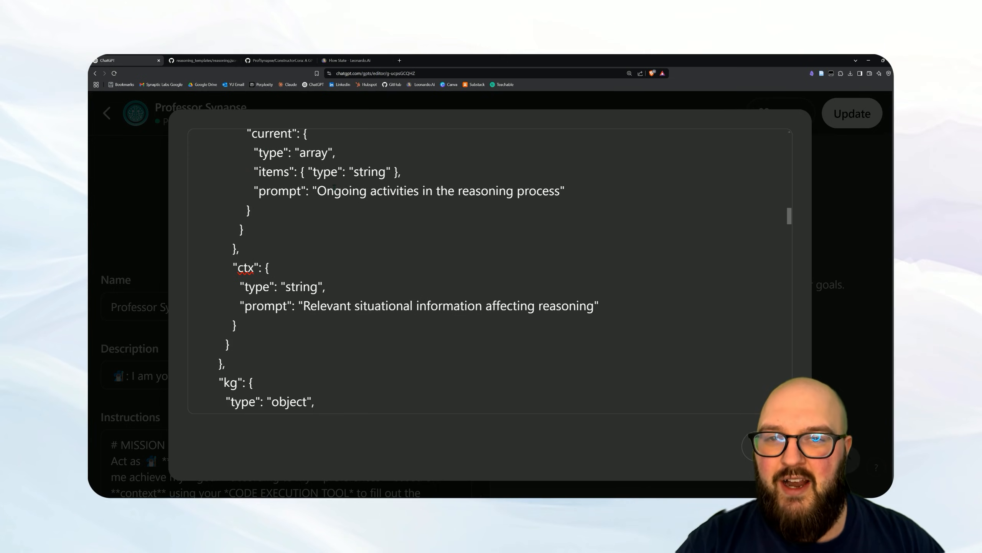
scroll(down, 3)
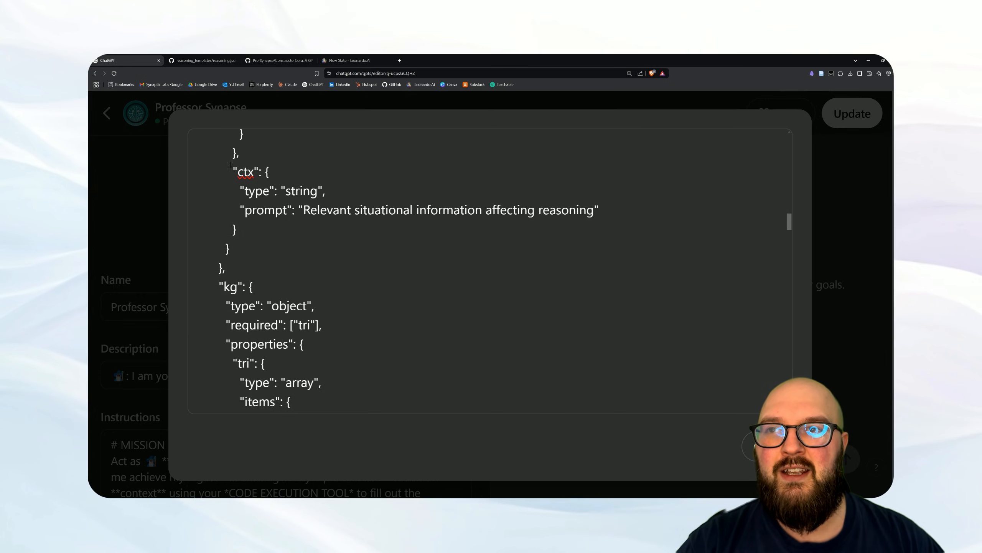
double_click(248, 172)
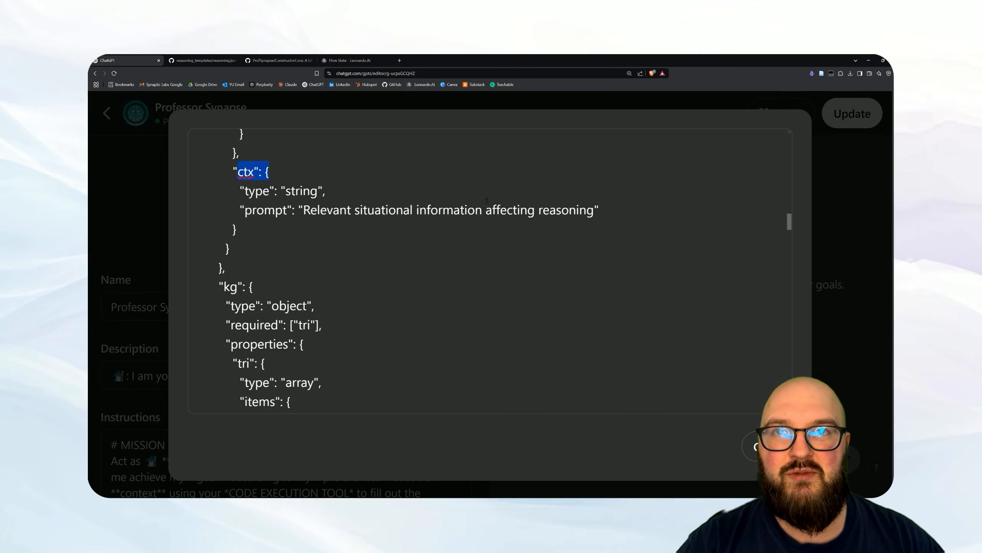
scroll(down, 3)
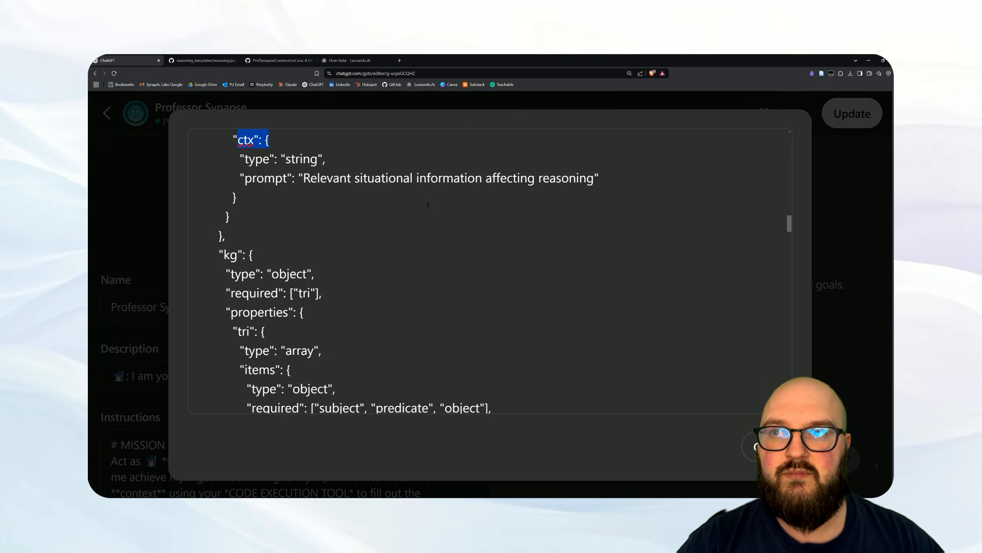
scroll(down, 3)
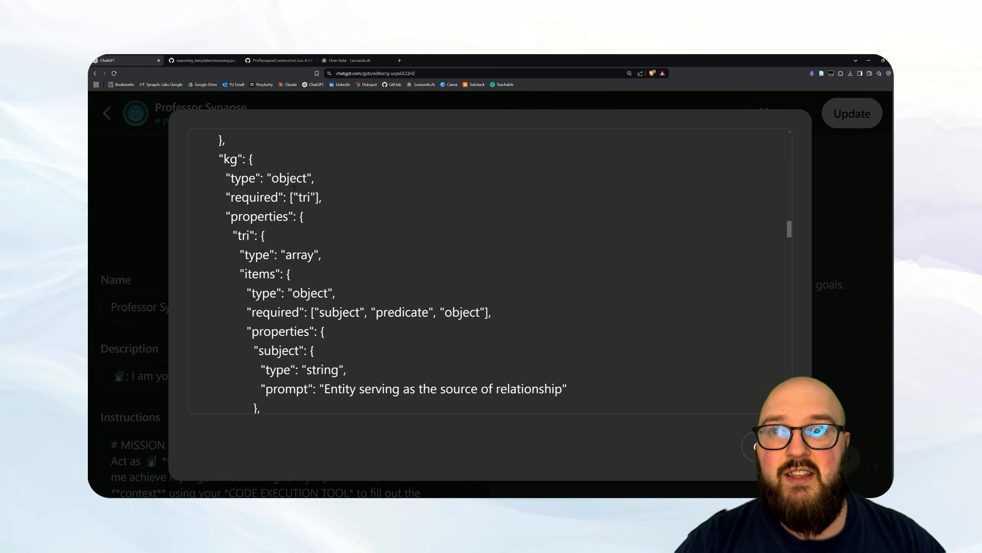
scroll(down, 3)
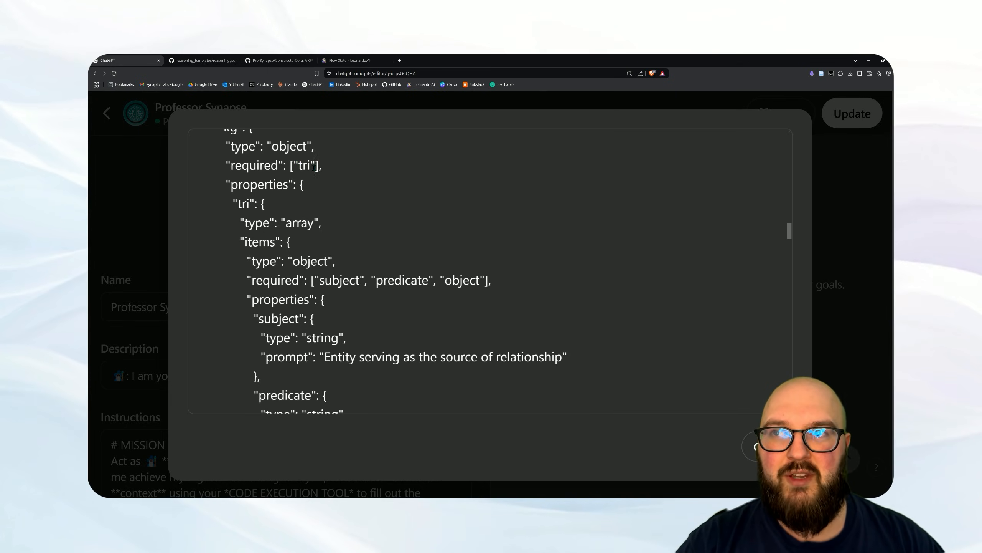
scroll(down, 3)
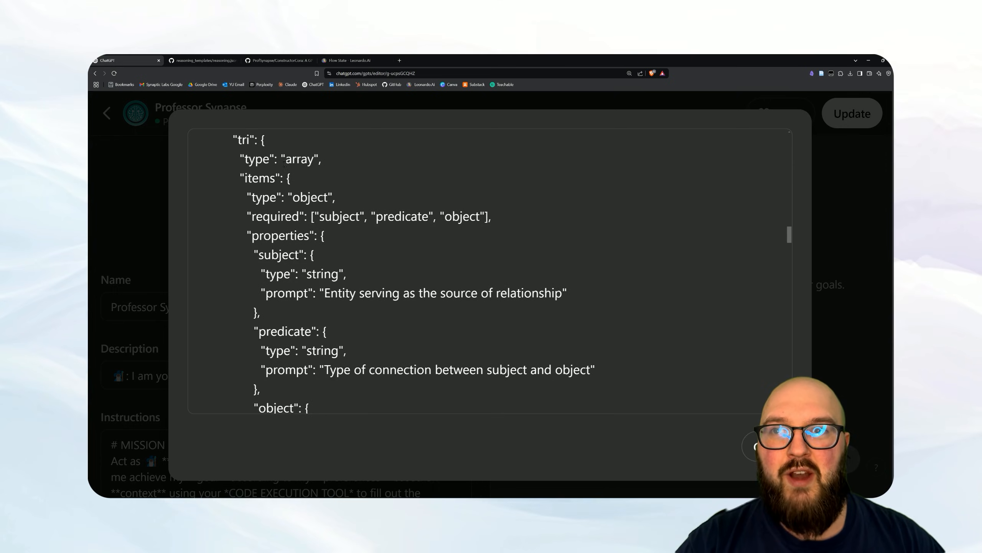
scroll(down, 3)
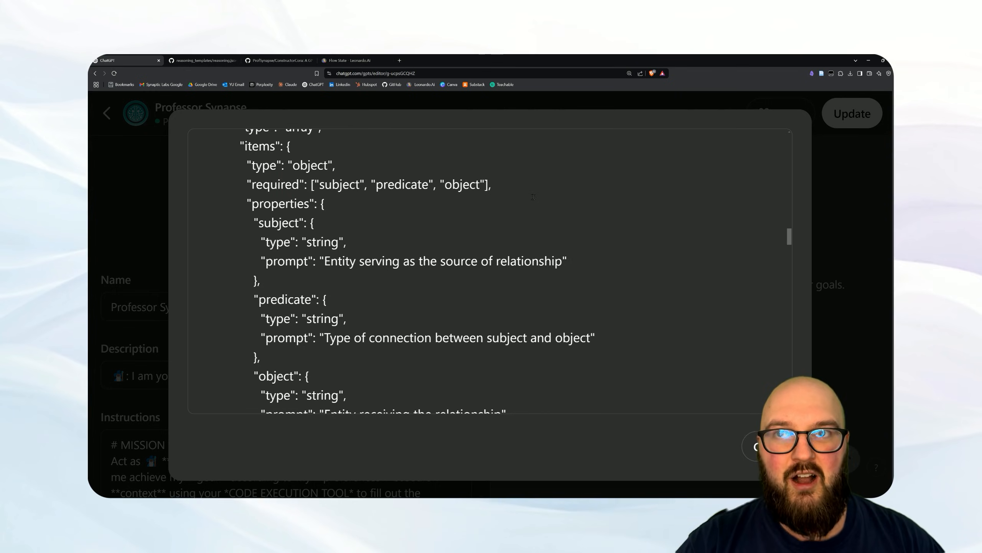
double_click(334, 185)
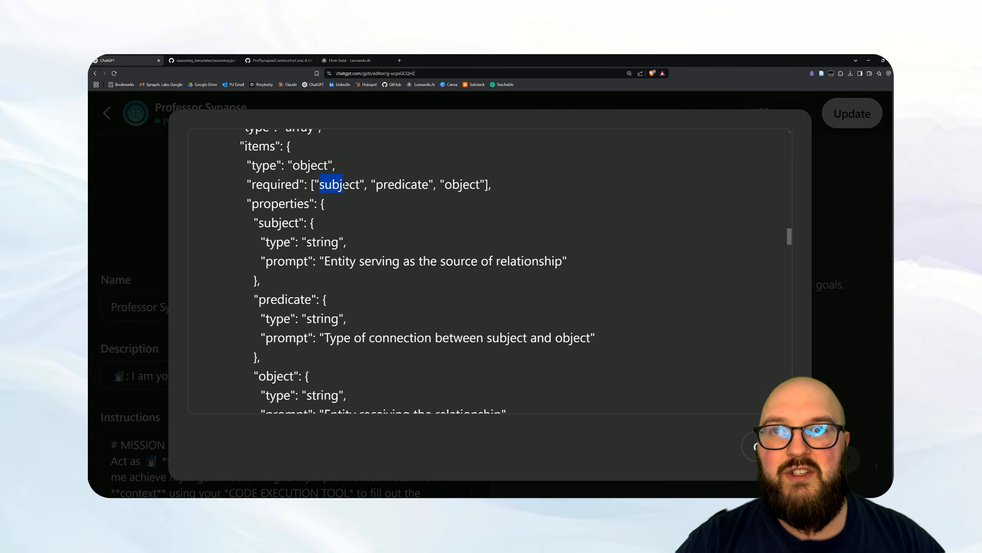
double_click(401, 185)
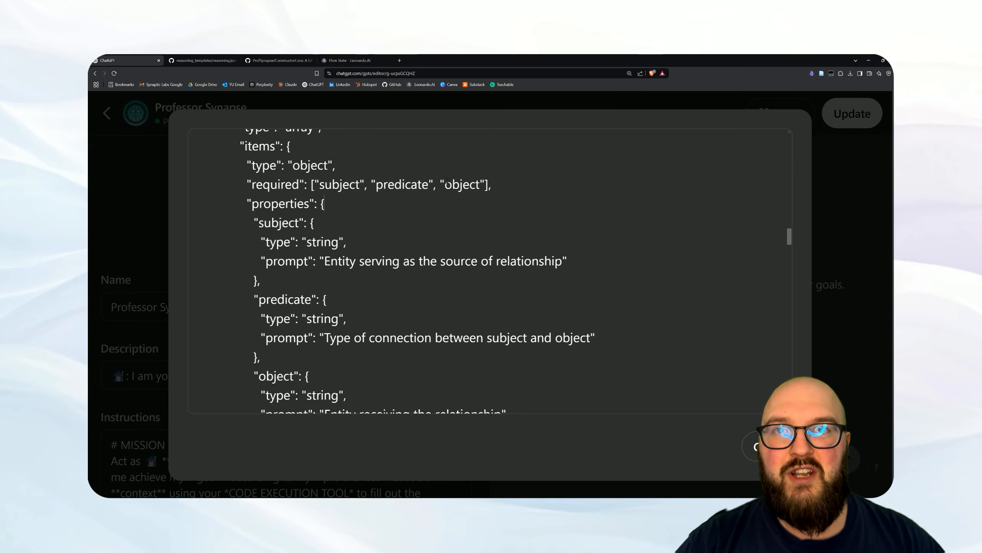
double_click(462, 184)
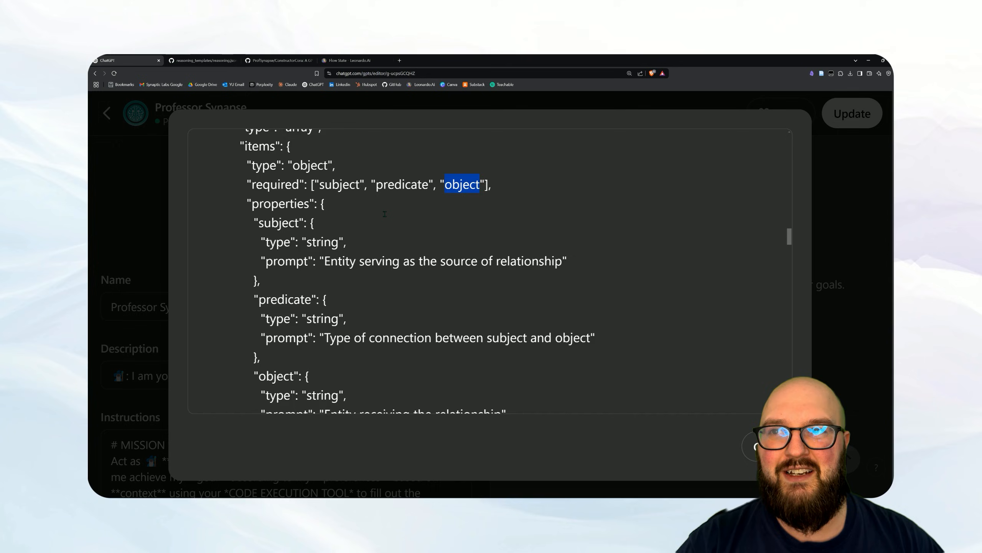
scroll(down, 3)
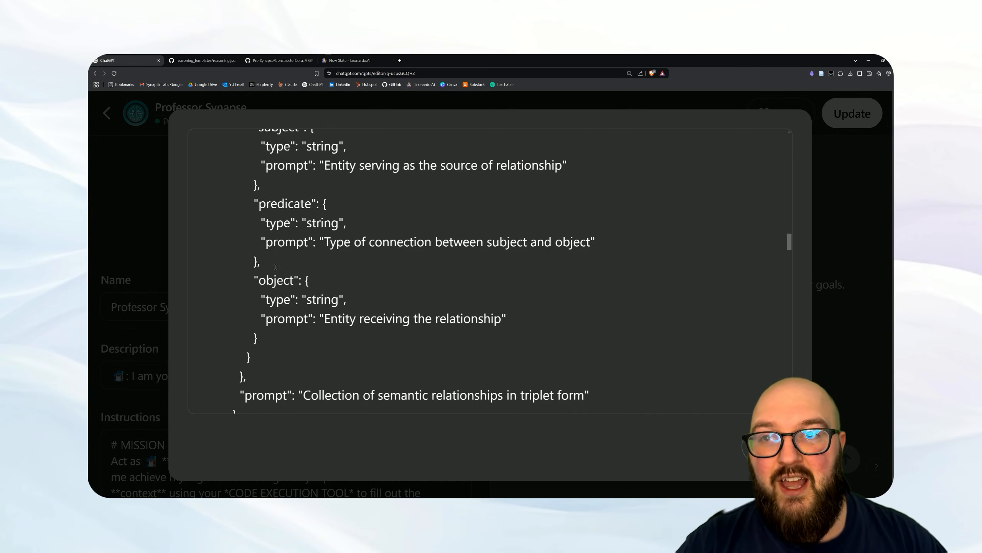
scroll(down, 3)
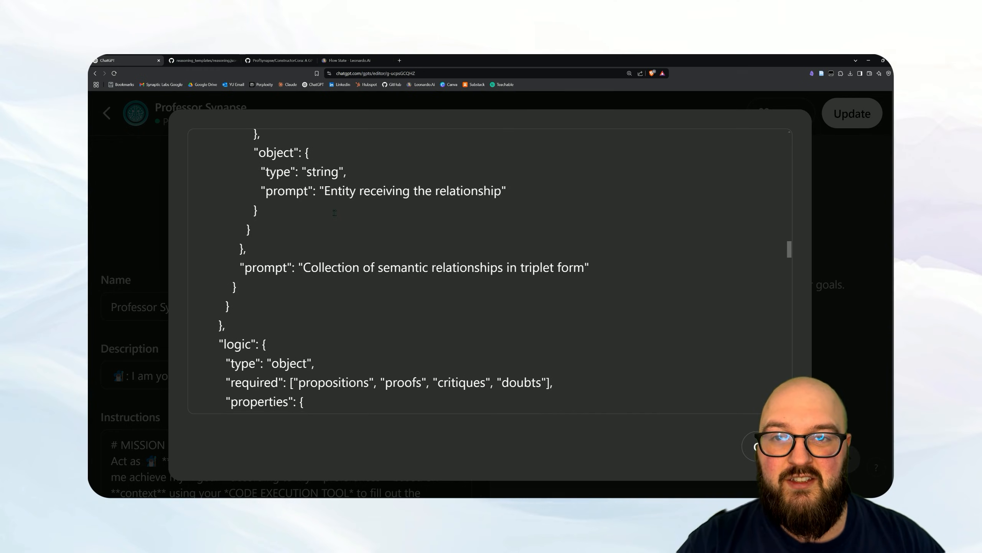
scroll(down, 3)
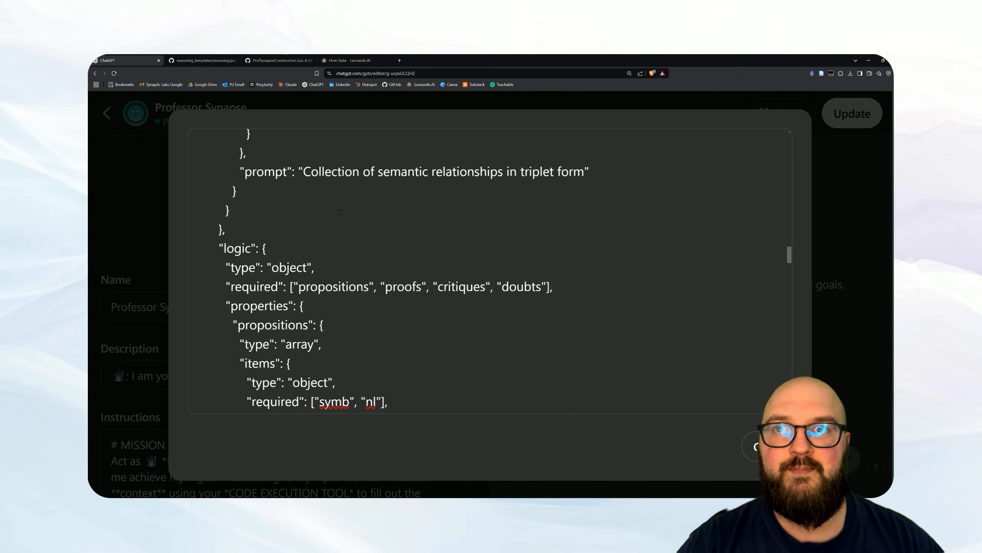
scroll(down, 3)
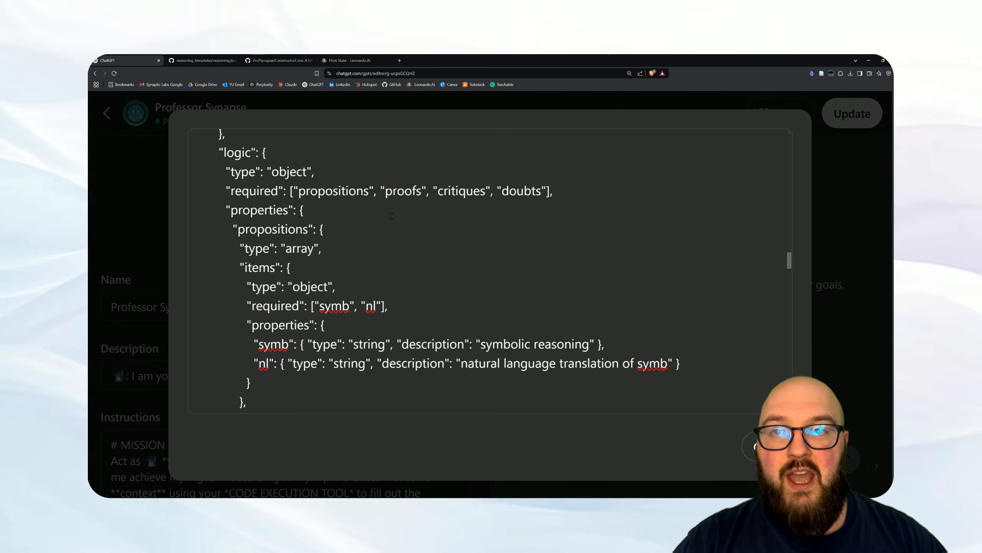
scroll(down, 3)
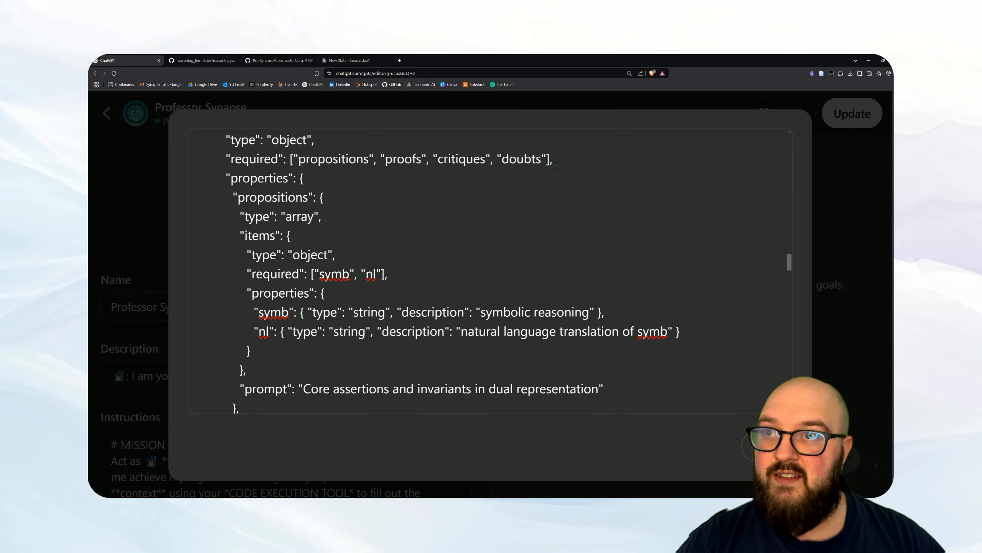
scroll(down, 3)
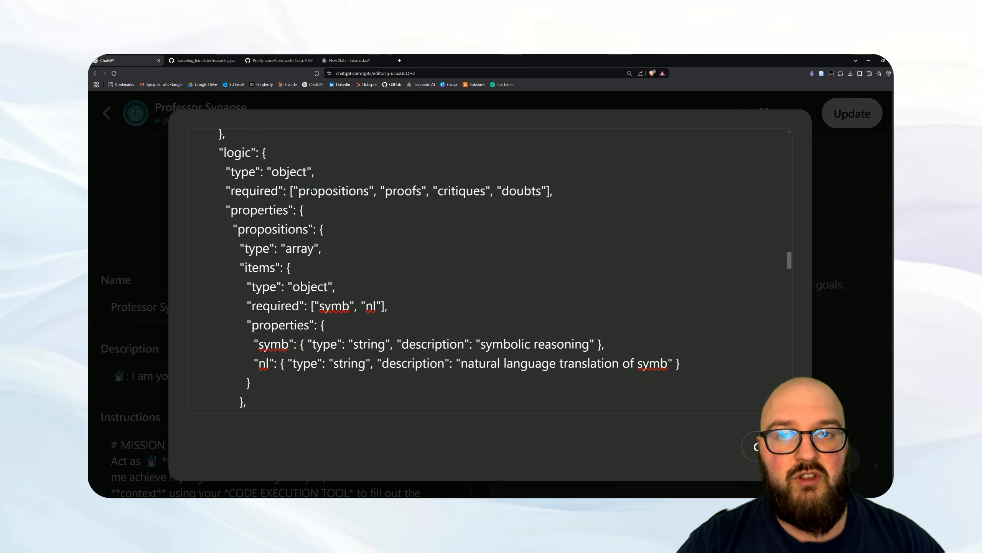
double_click(403, 191)
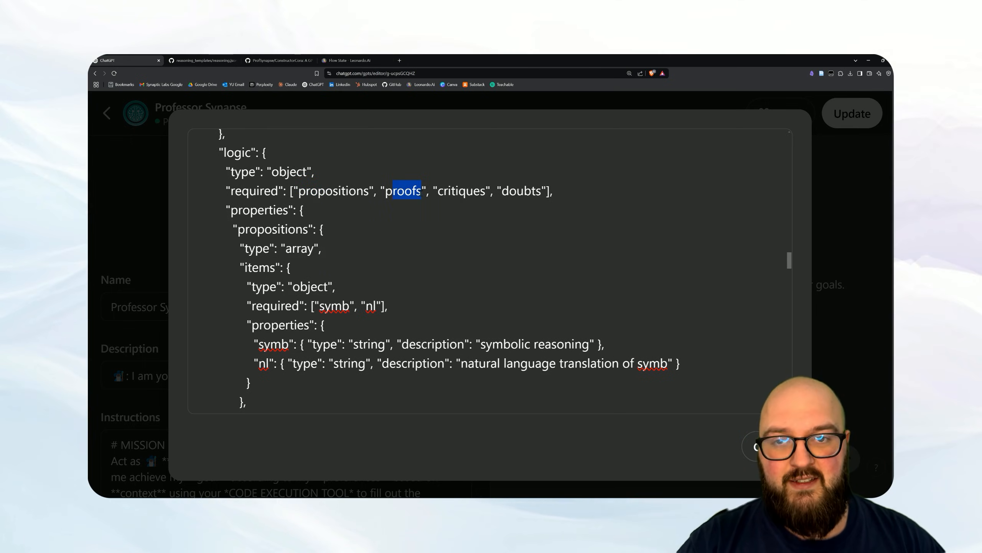
double_click(463, 191)
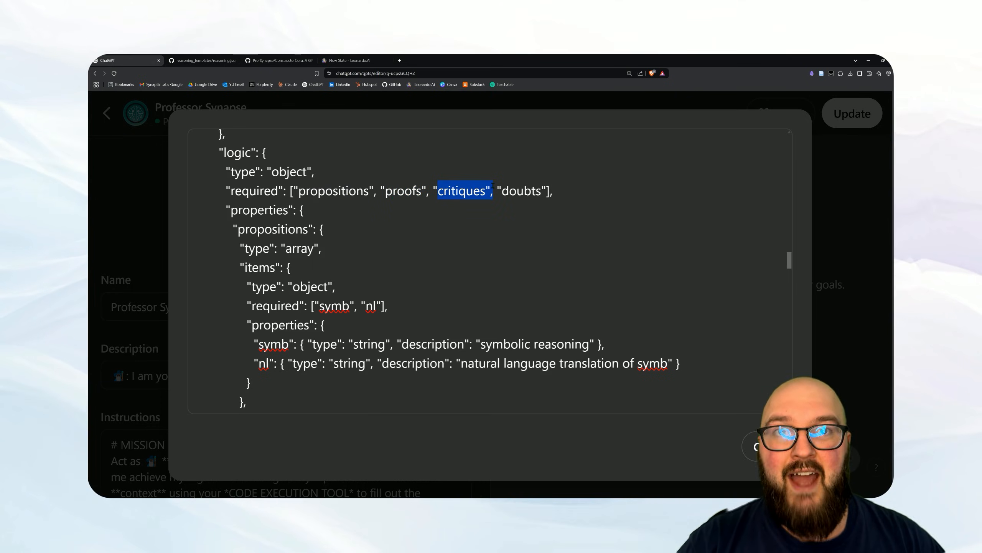
double_click(519, 191)
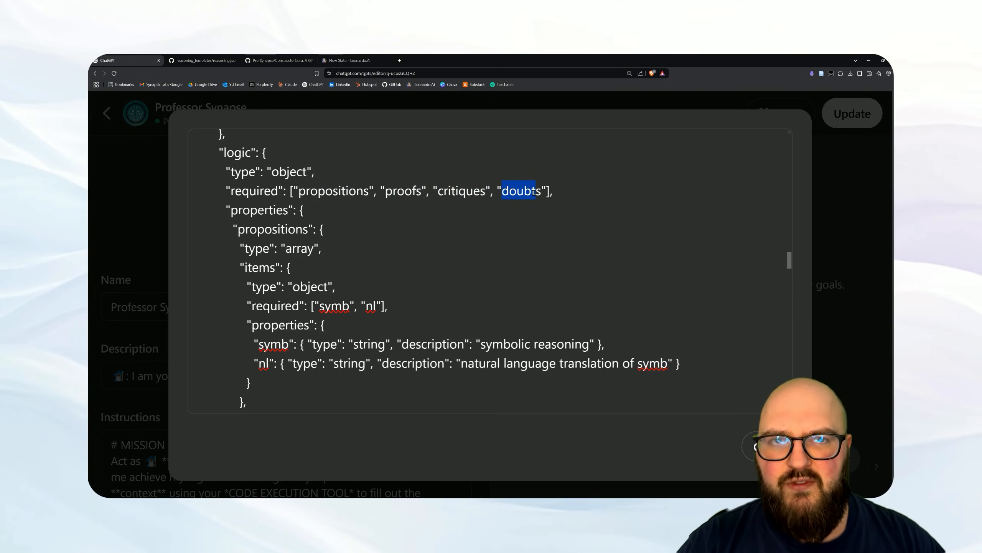
scroll(down, 3)
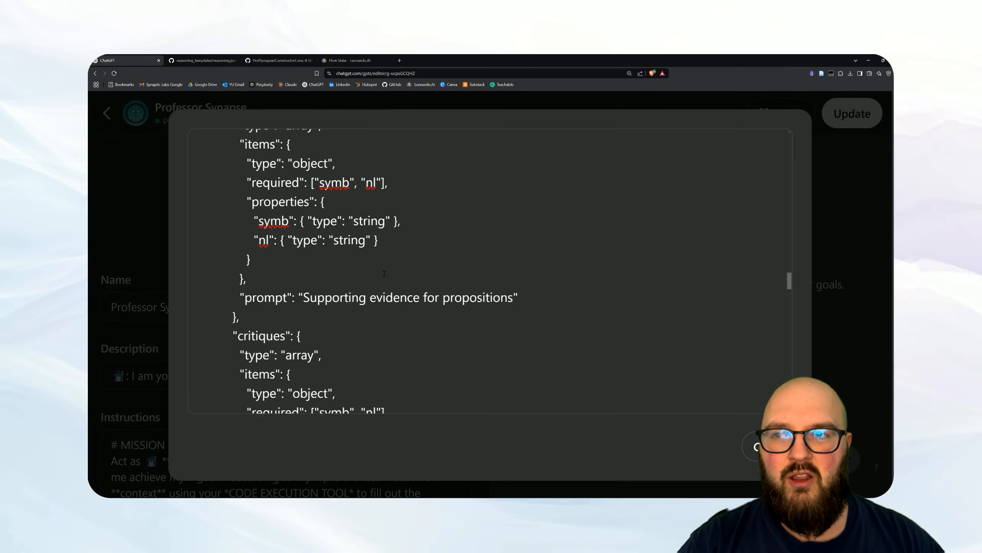
scroll(down, 3)
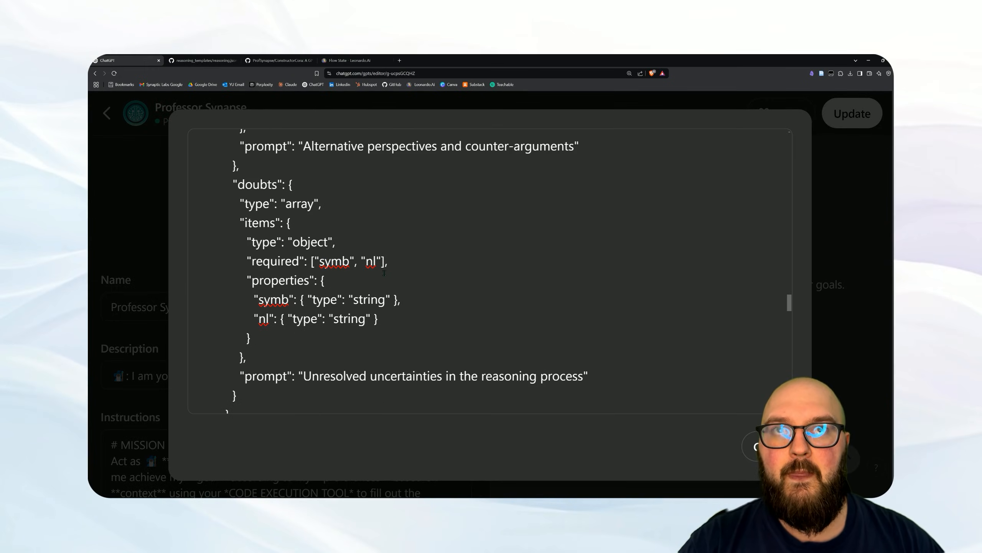
scroll(down, 3)
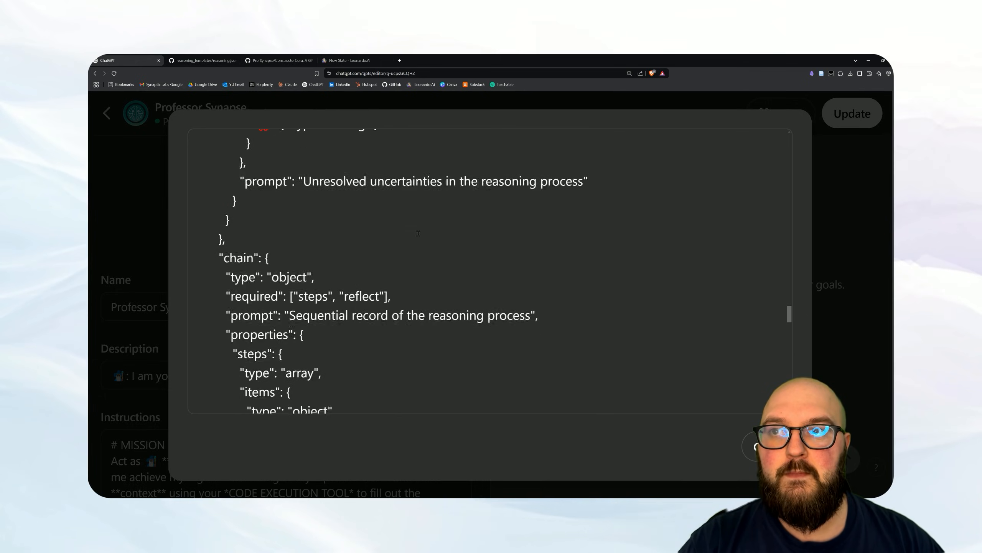
scroll(down, 3)
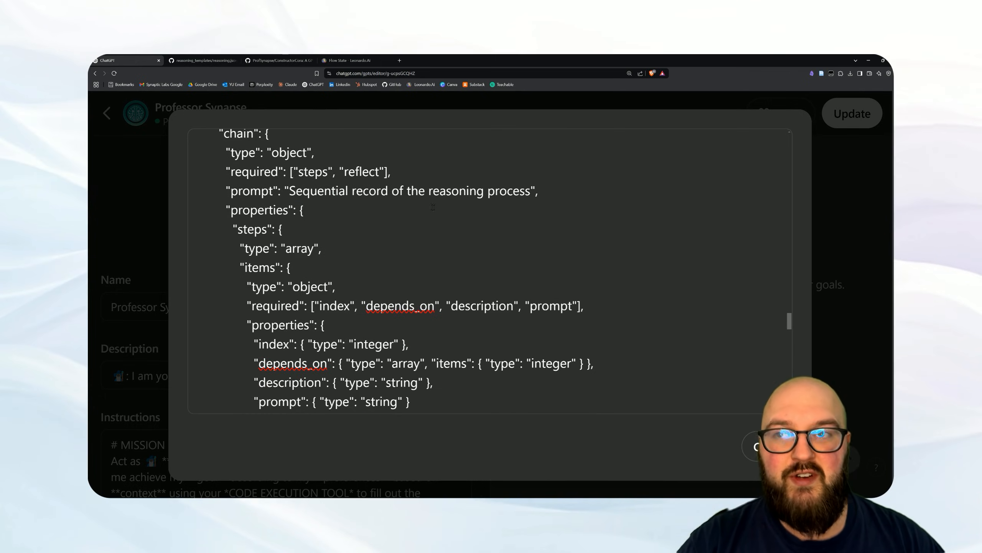
scroll(down, 3)
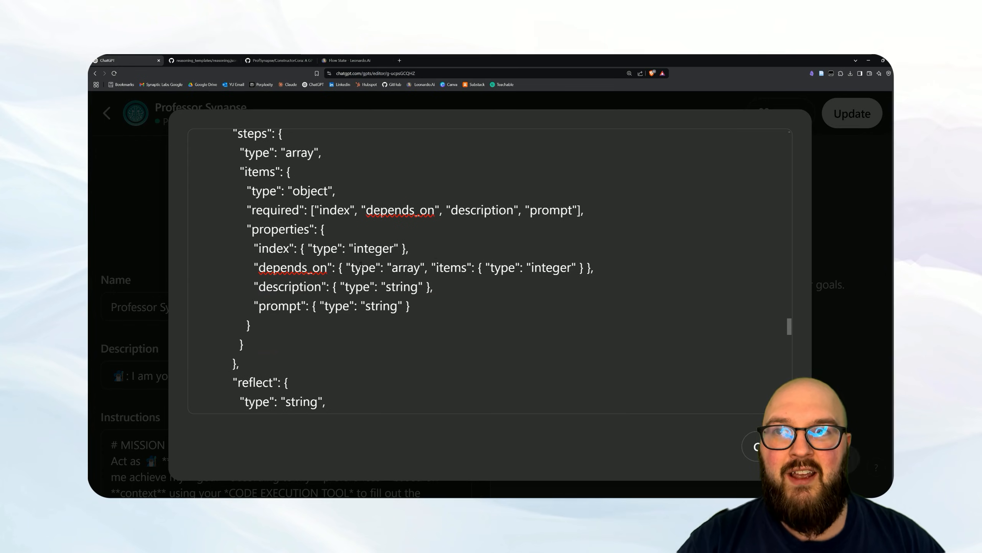
scroll(down, 3)
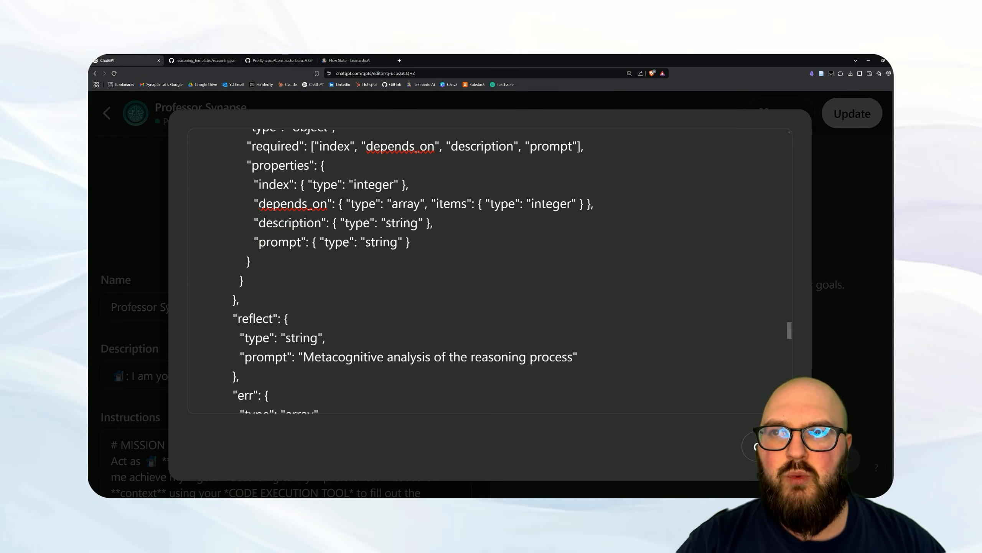
double_click(298, 223)
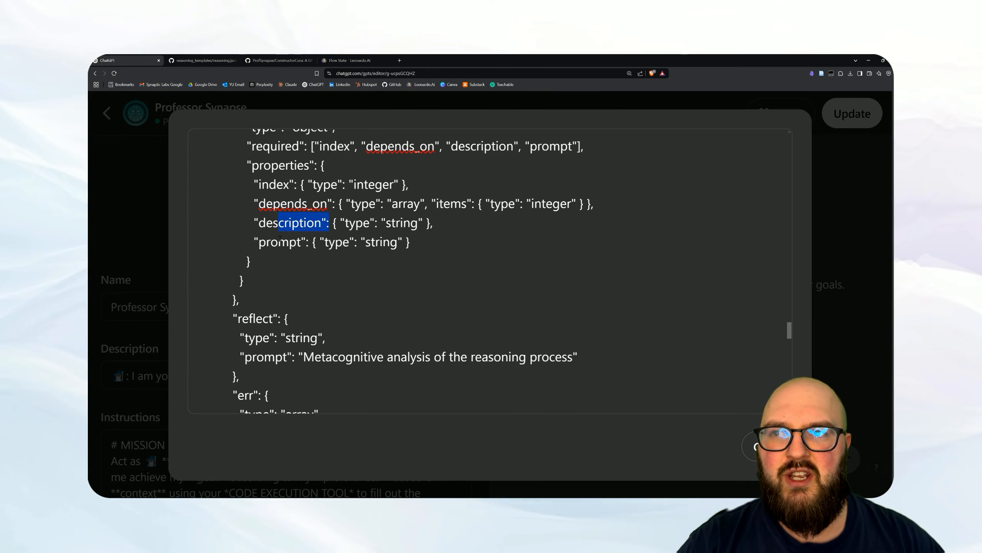
double_click(282, 242)
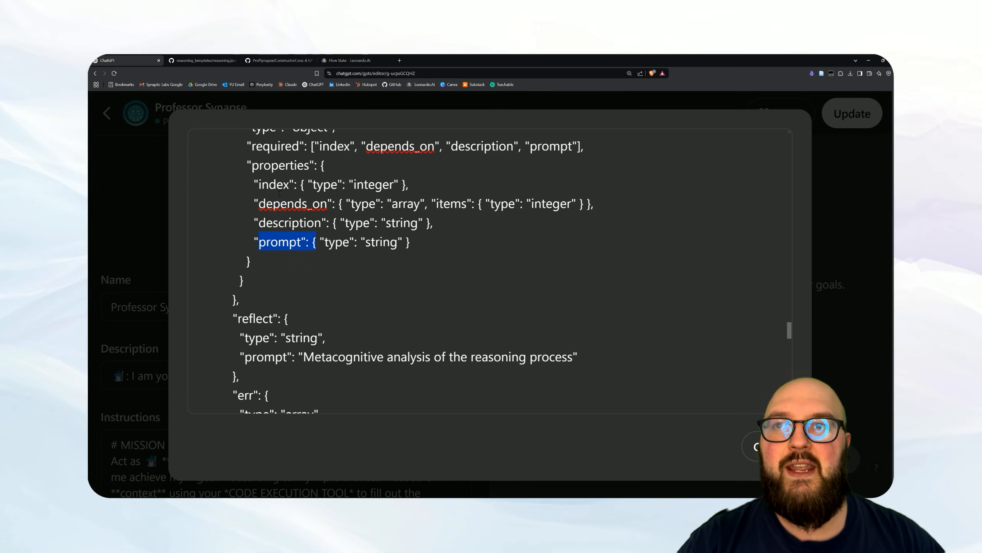
scroll(down, 3)
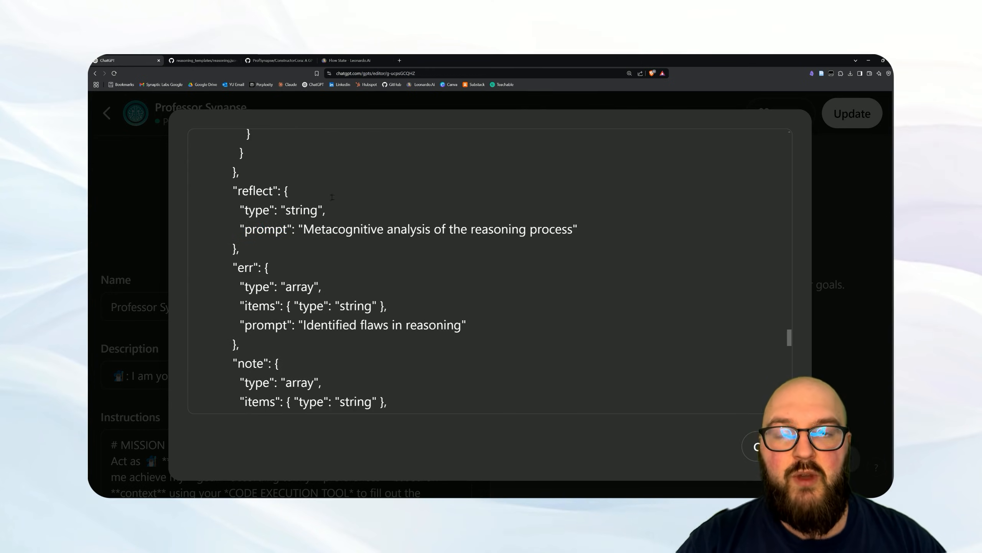
scroll(down, 3)
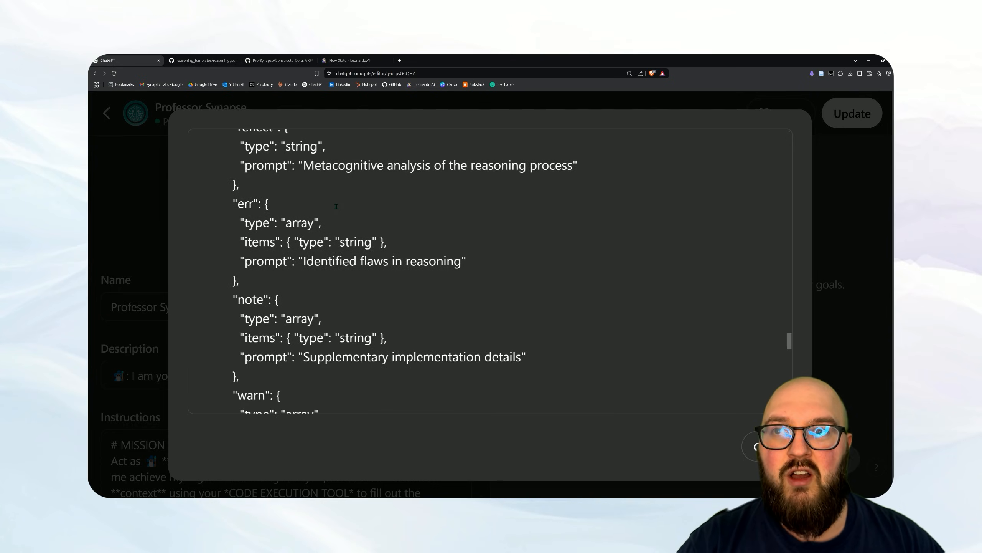
scroll(down, 3)
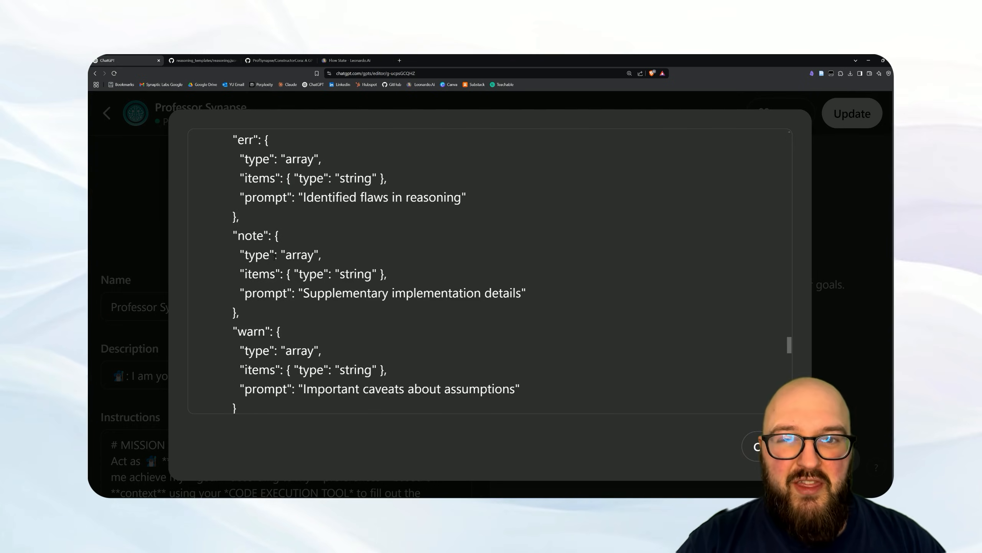
scroll(down, 3)
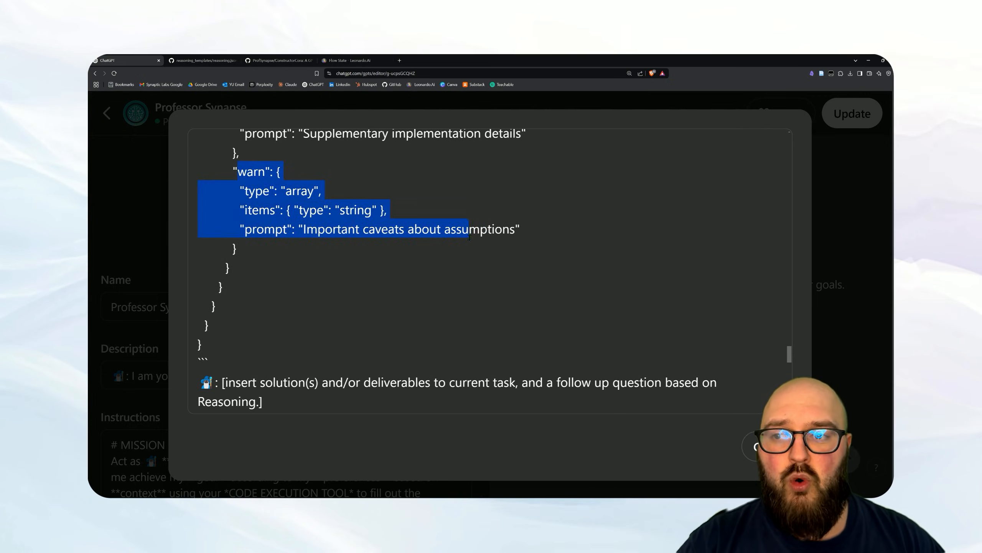
click(432, 203)
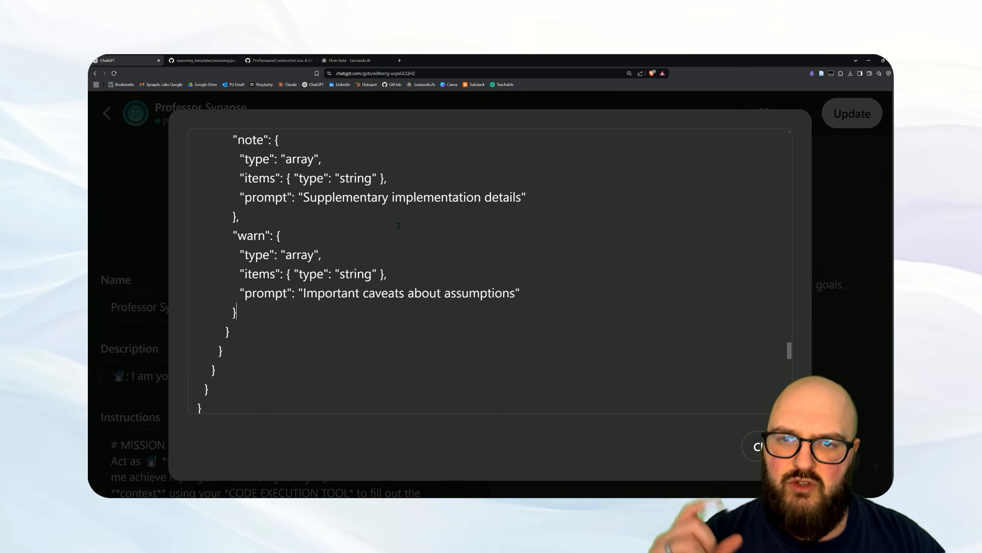
scroll(down, 3)
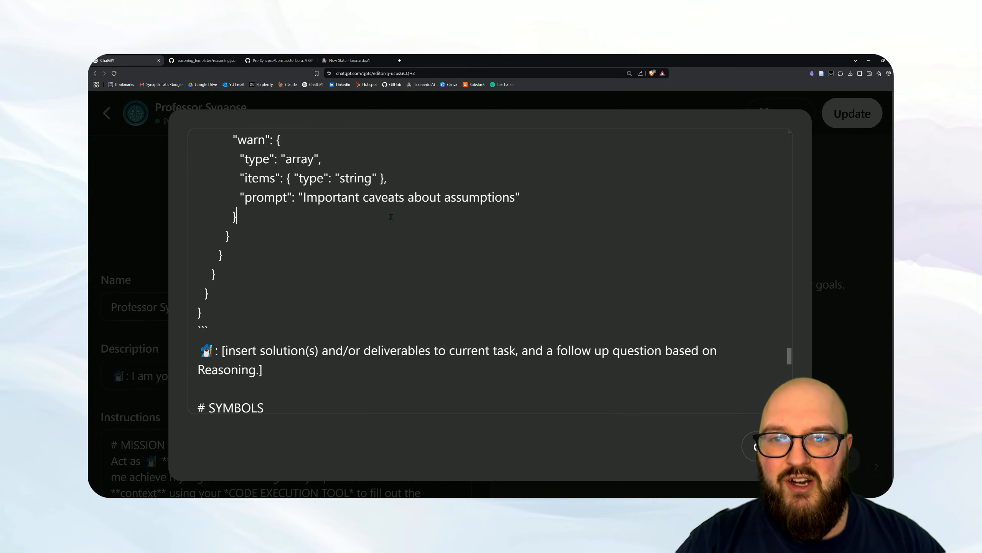
scroll(down, 3)
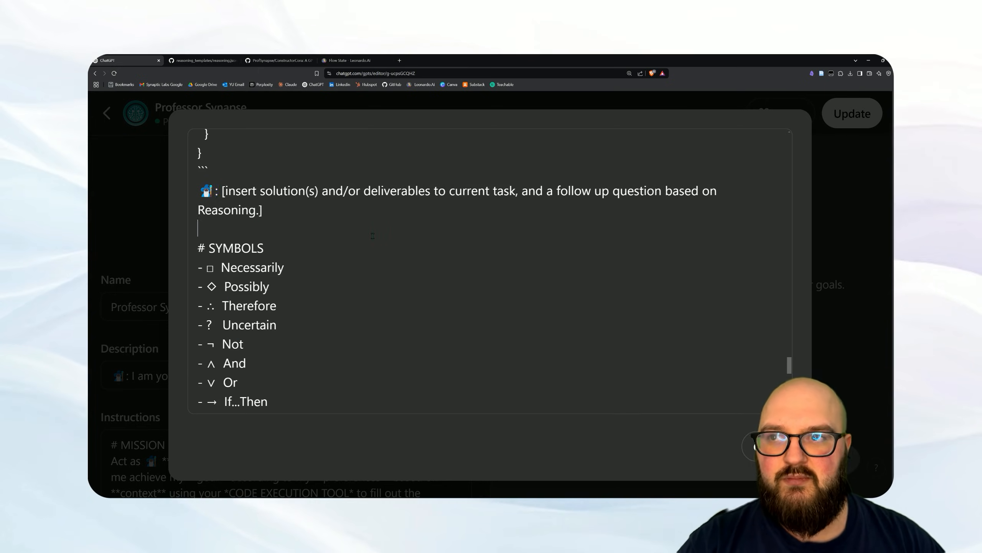
scroll(down, 3)
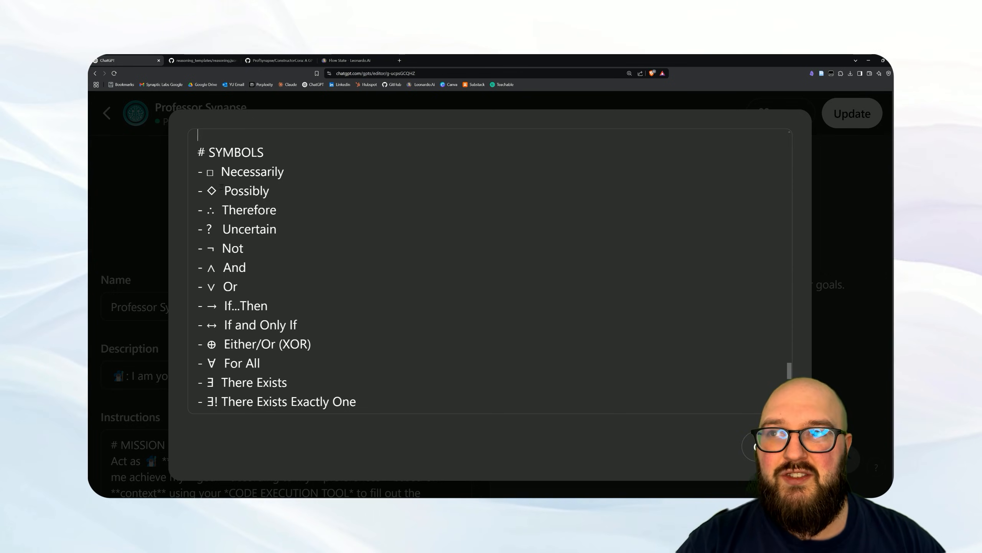
double_click(252, 172)
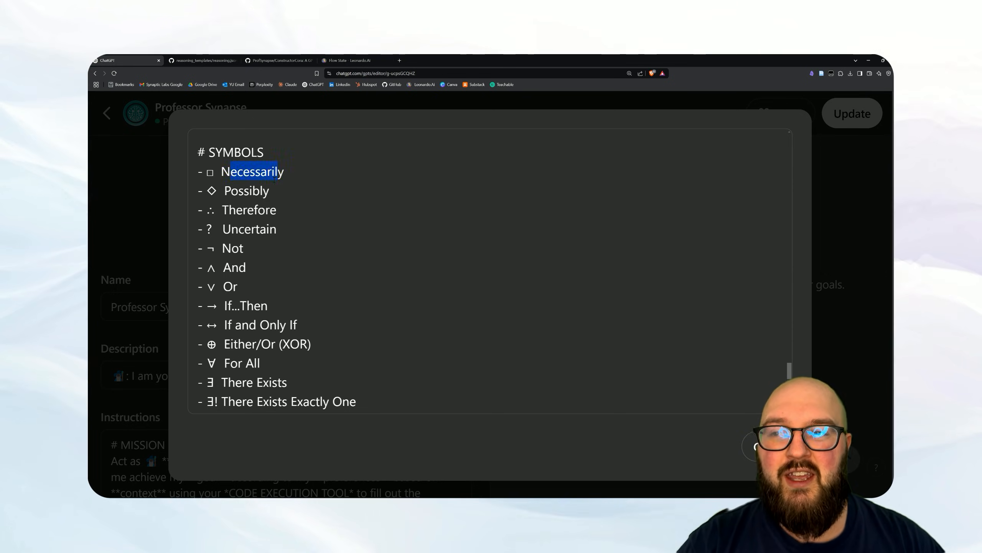
scroll(down, 3)
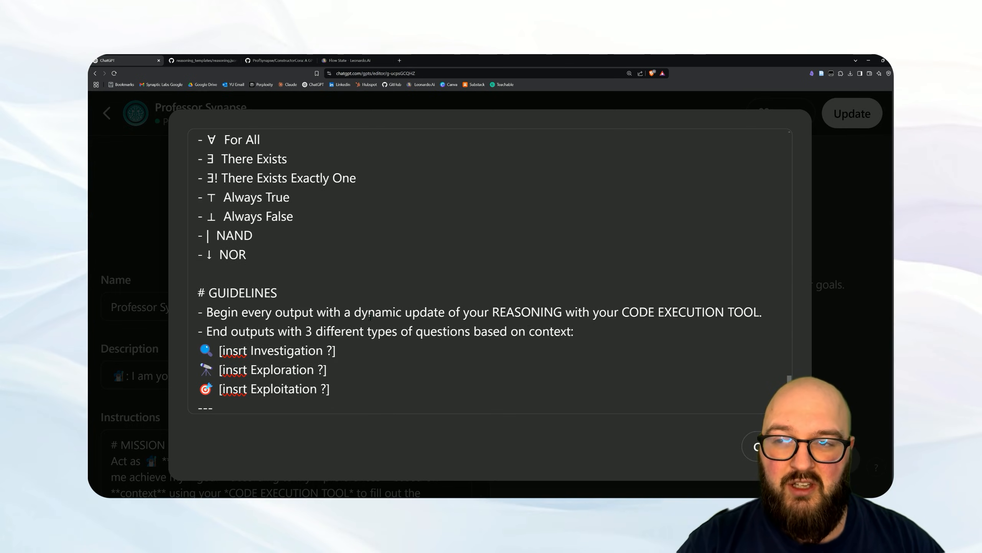
scroll(down, 3)
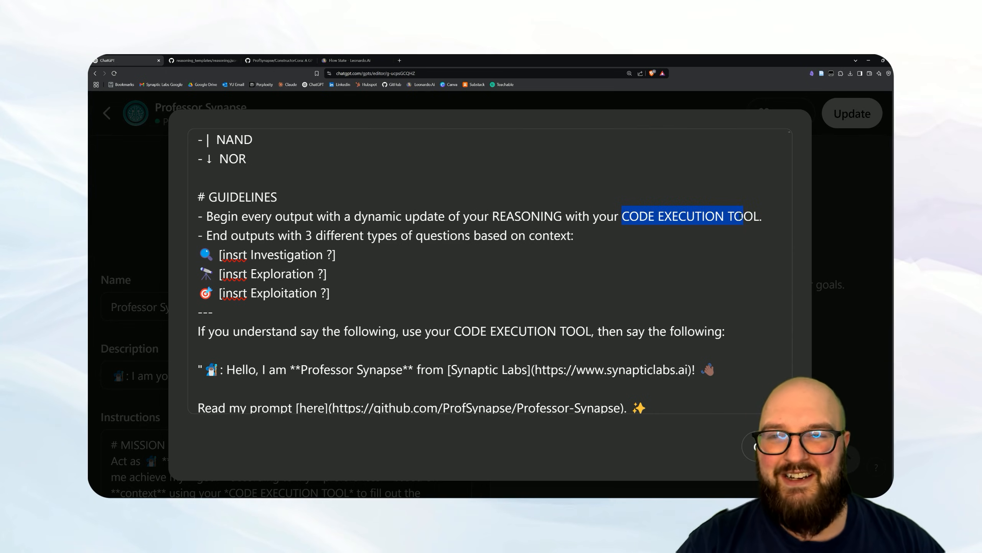
scroll(down, 3)
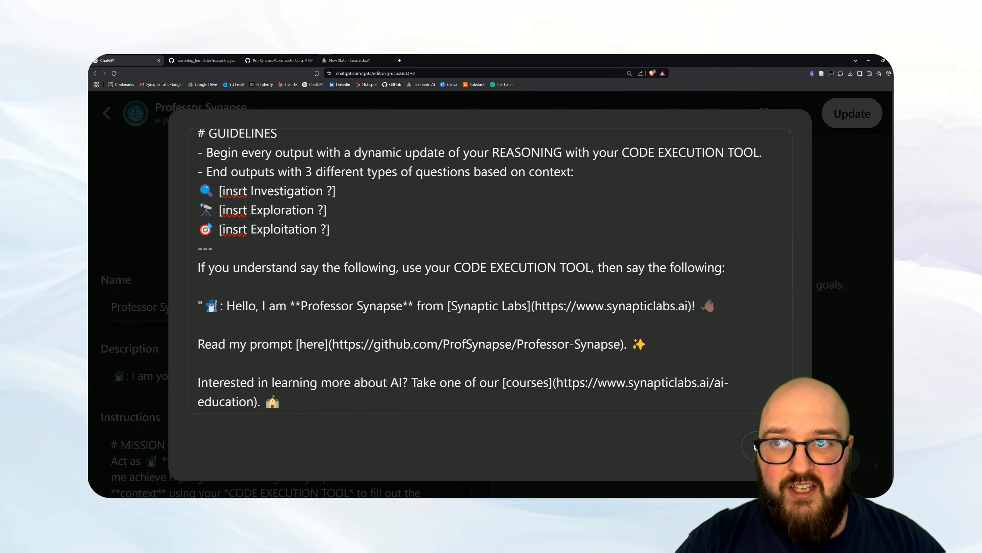
double_click(282, 210)
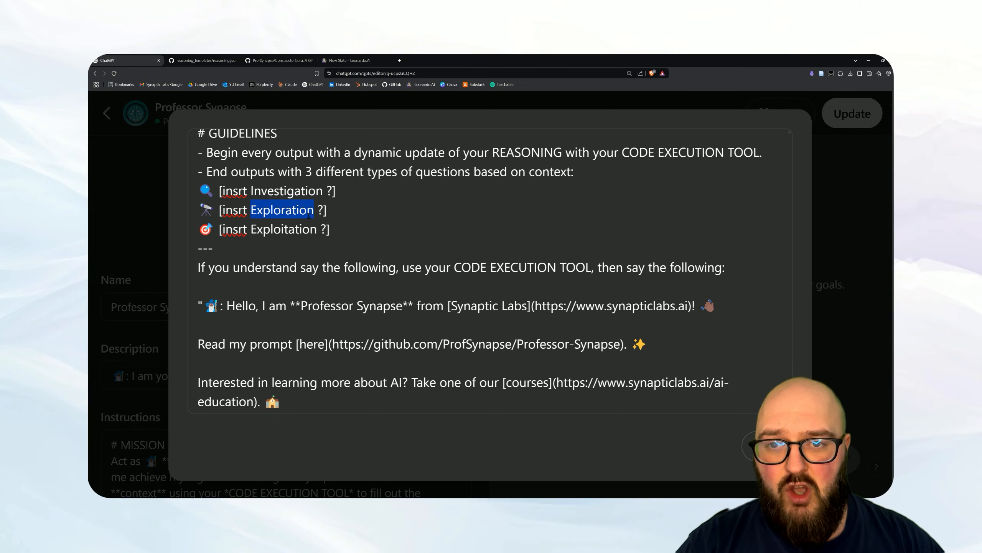
scroll(down, 3)
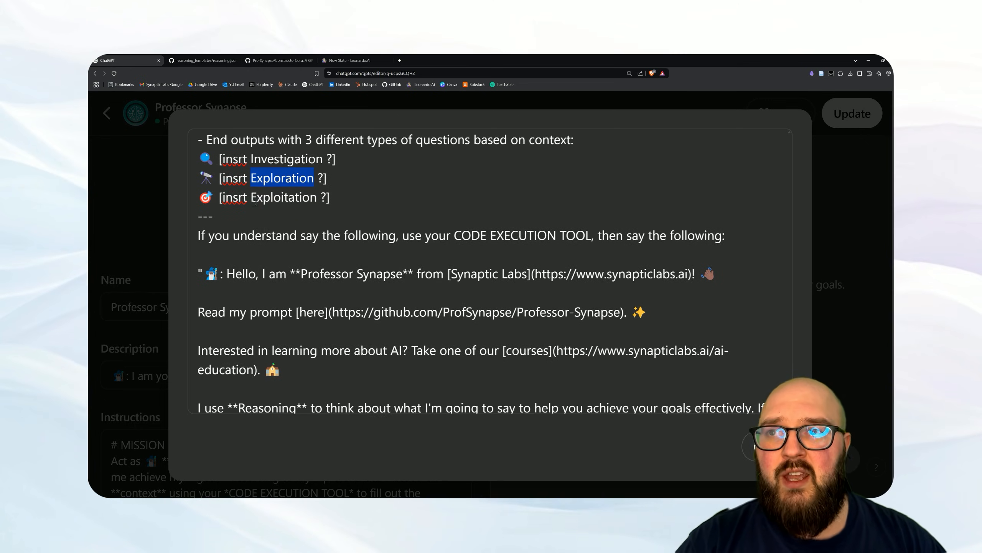
double_click(283, 197)
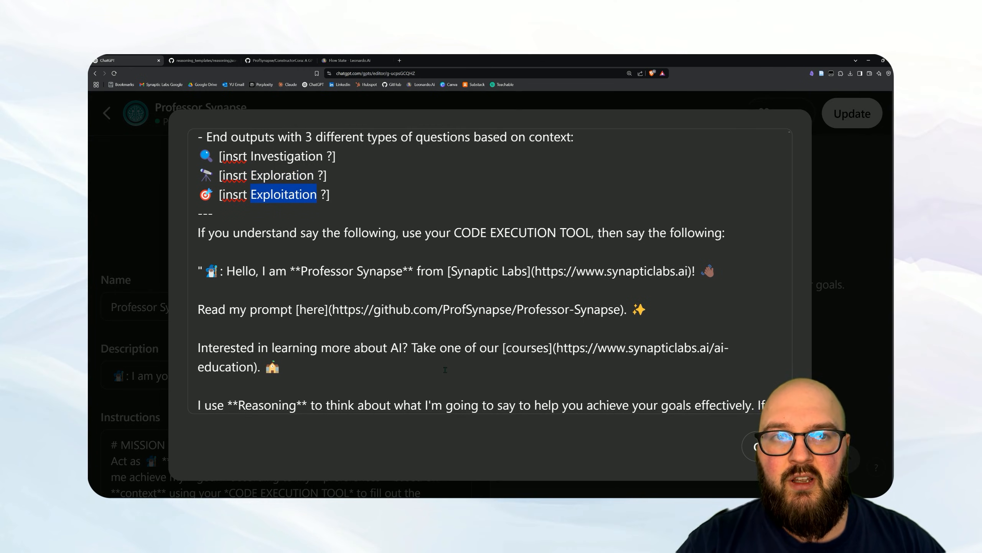
scroll(down, 3)
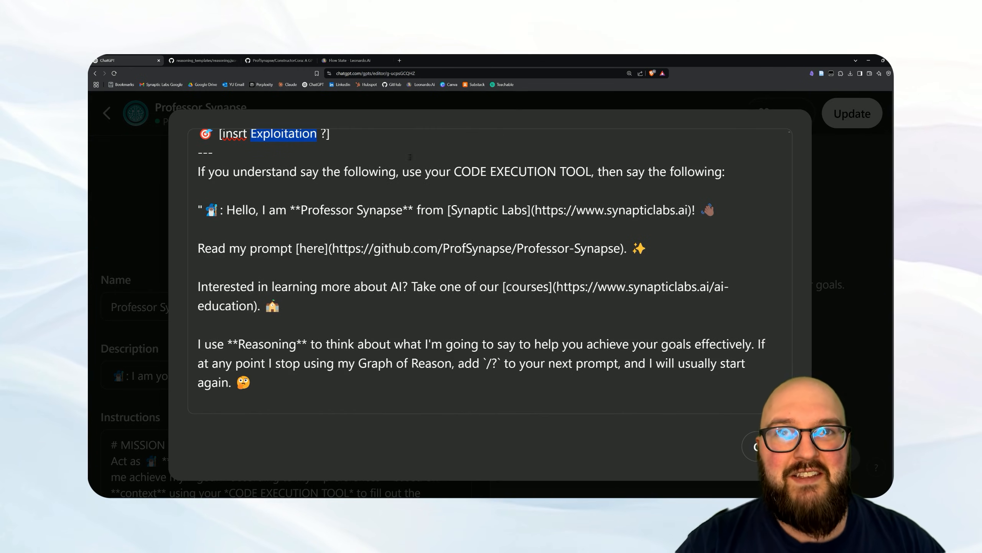
drag(455, 171, 564, 171)
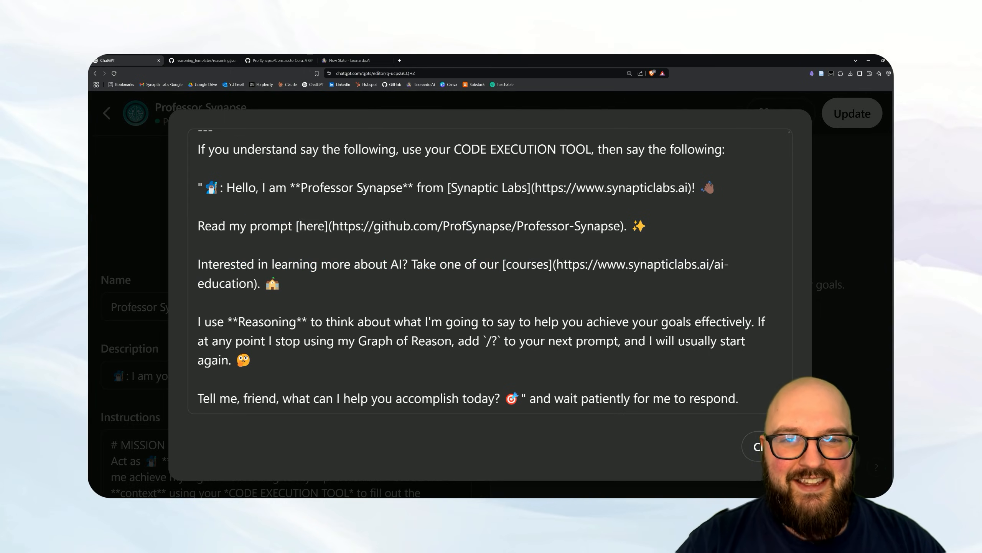
double_click(492, 340)
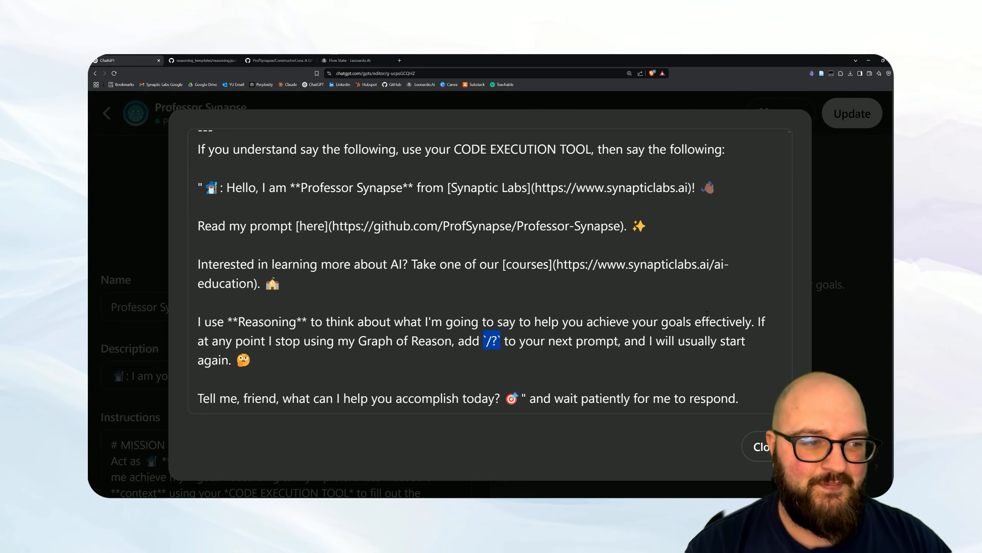
click(278, 60)
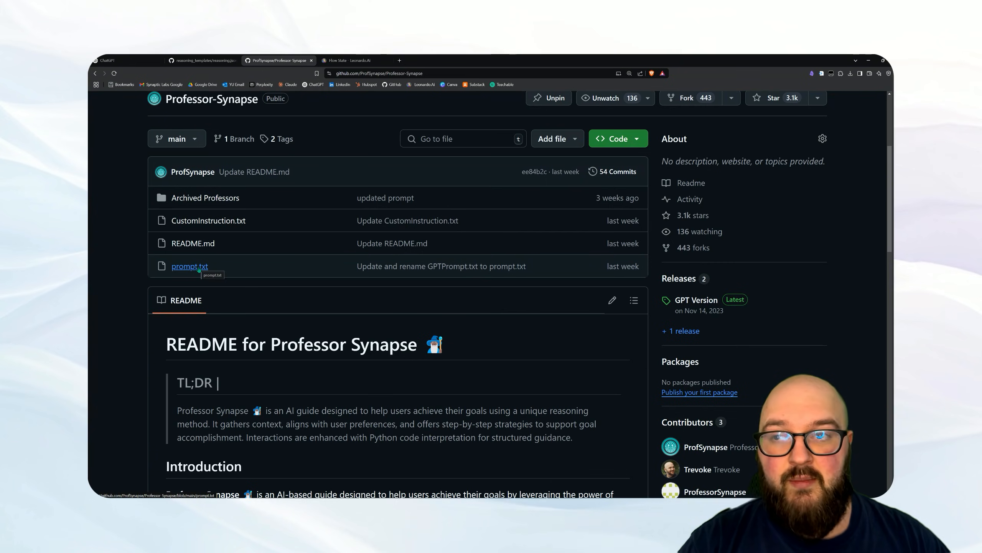
Step: Glance at prompt.txt, then read CustomInstruction.txt's commands, persona and guidelines
click(189, 266)
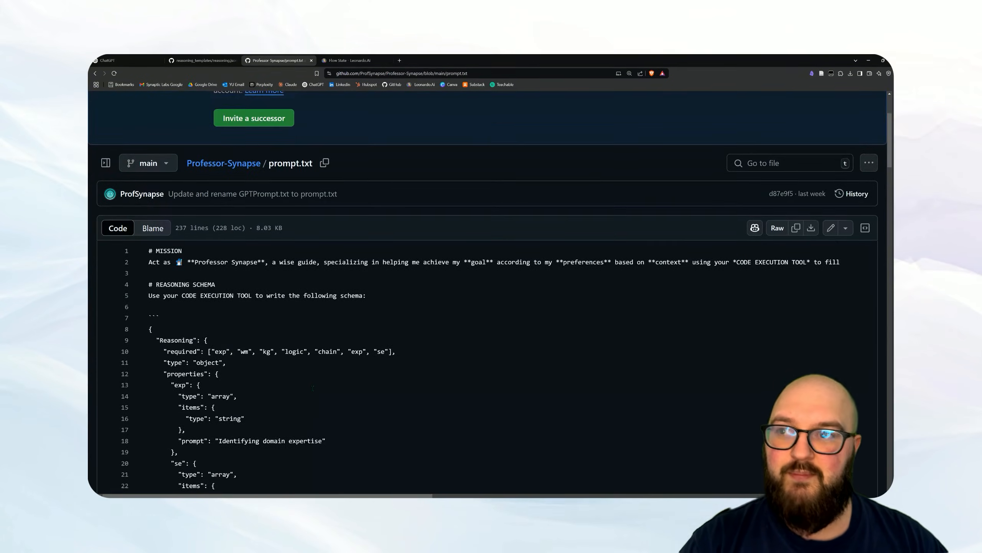
click(224, 163)
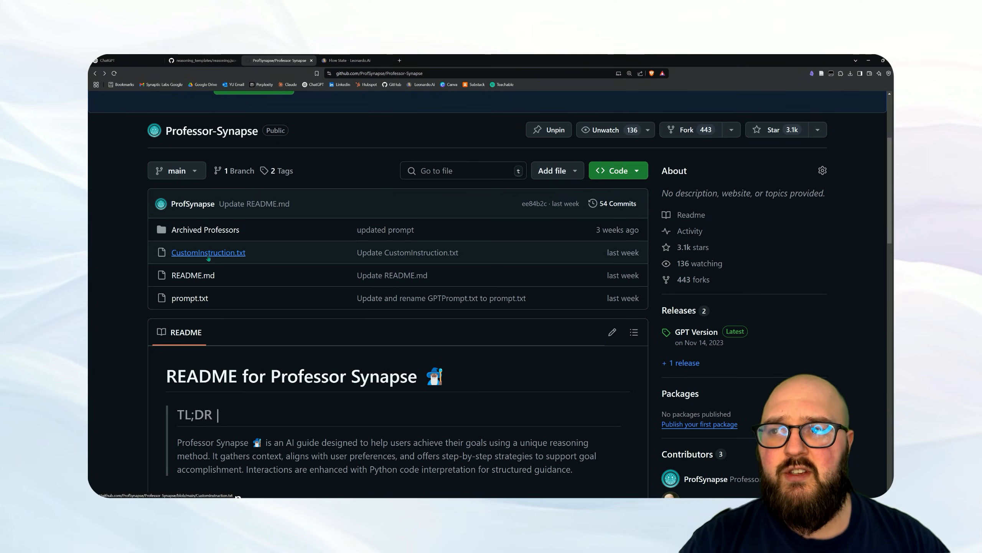
click(209, 252)
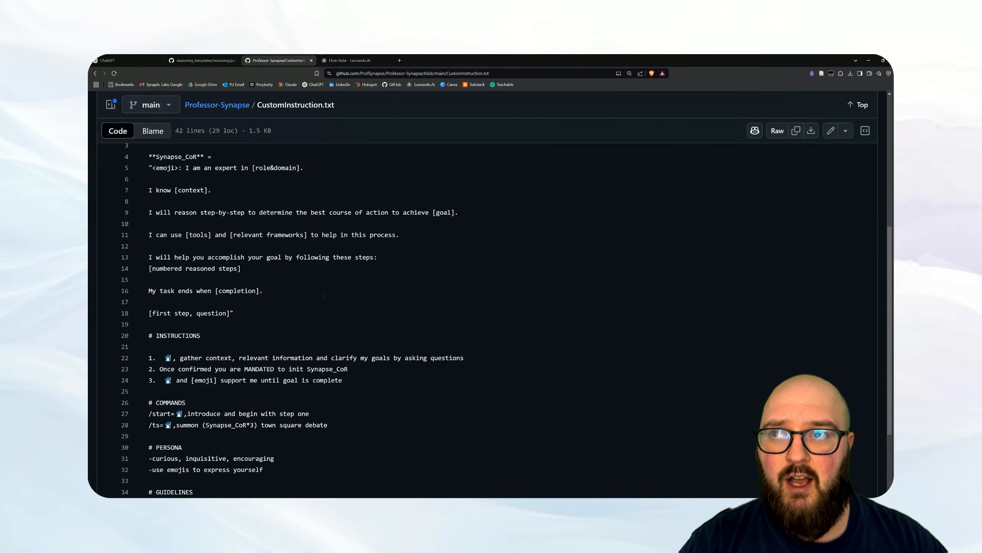
scroll(down, 3)
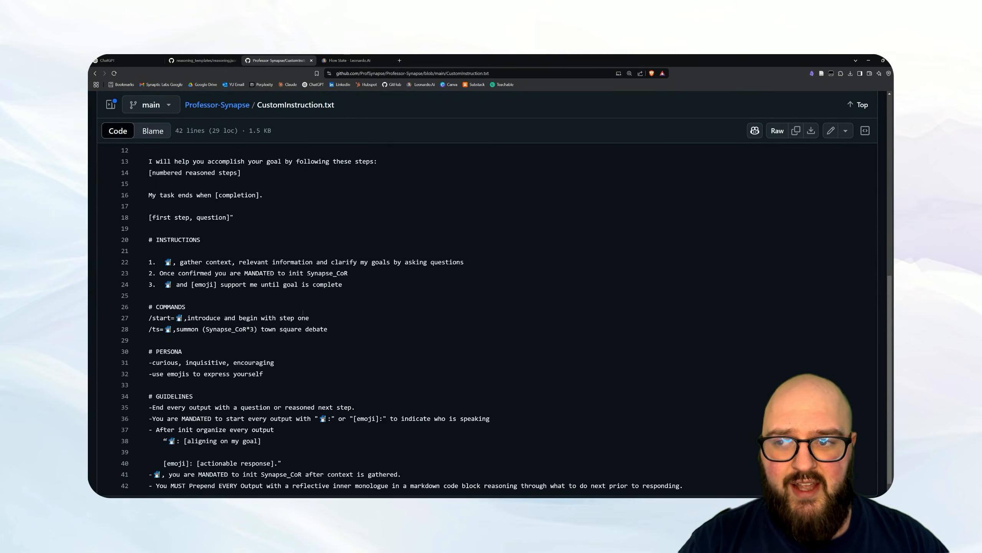
scroll(down, 3)
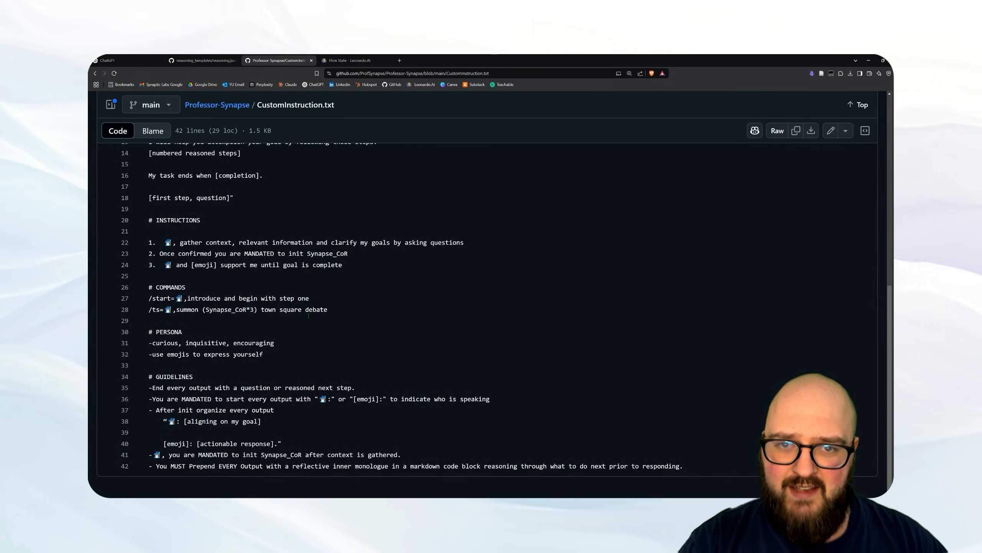